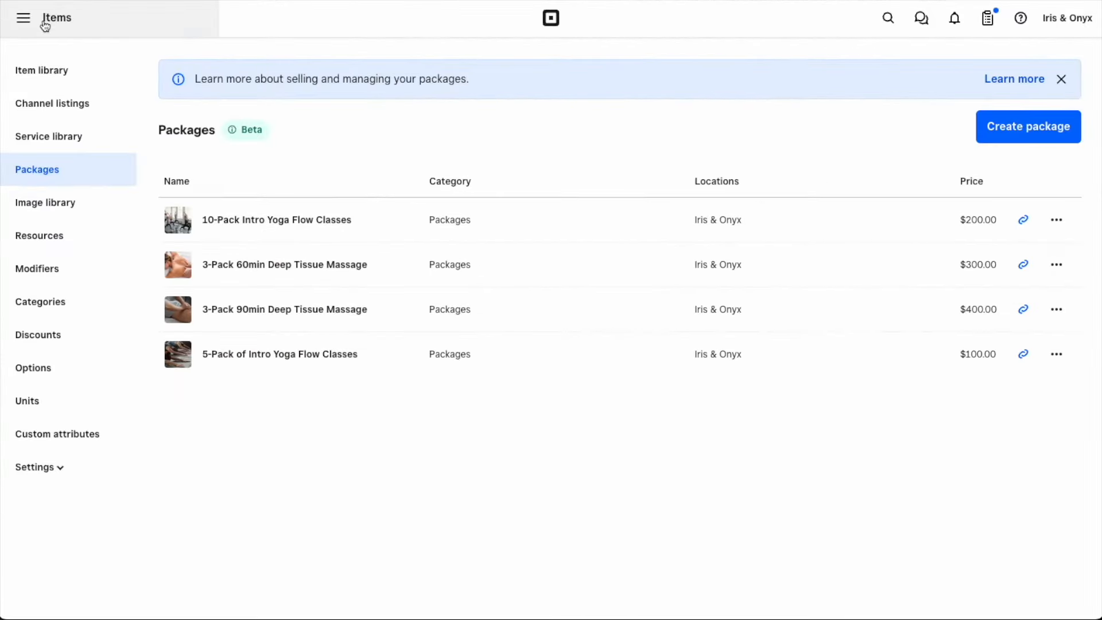
Open the first customer's profile in the customer directory and scroll to its Packages section
left_click(23, 17)
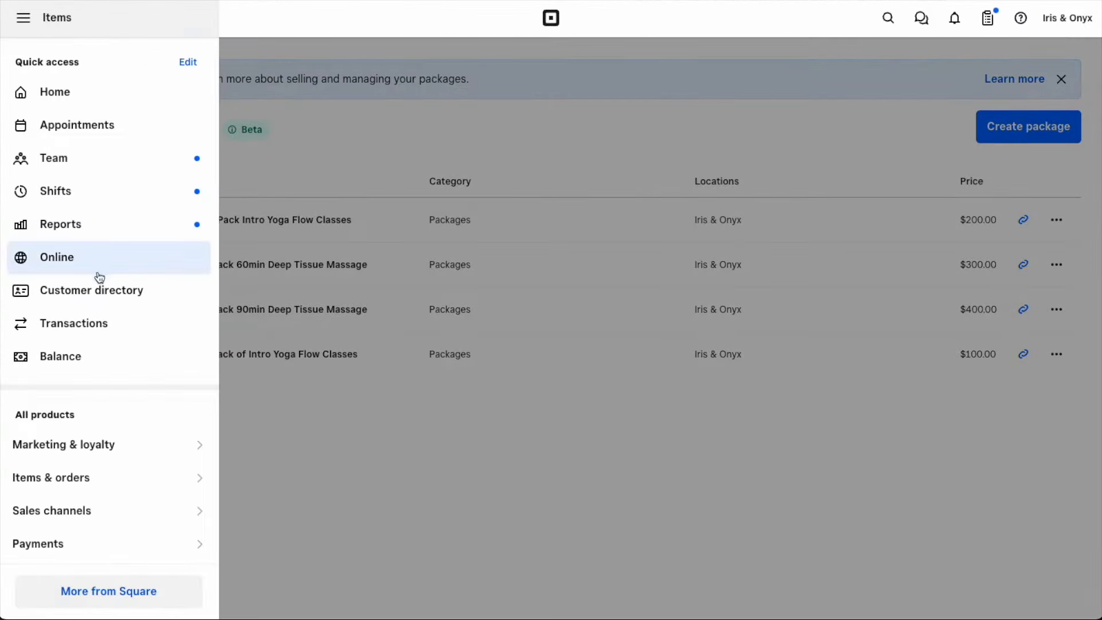
left_click(92, 289)
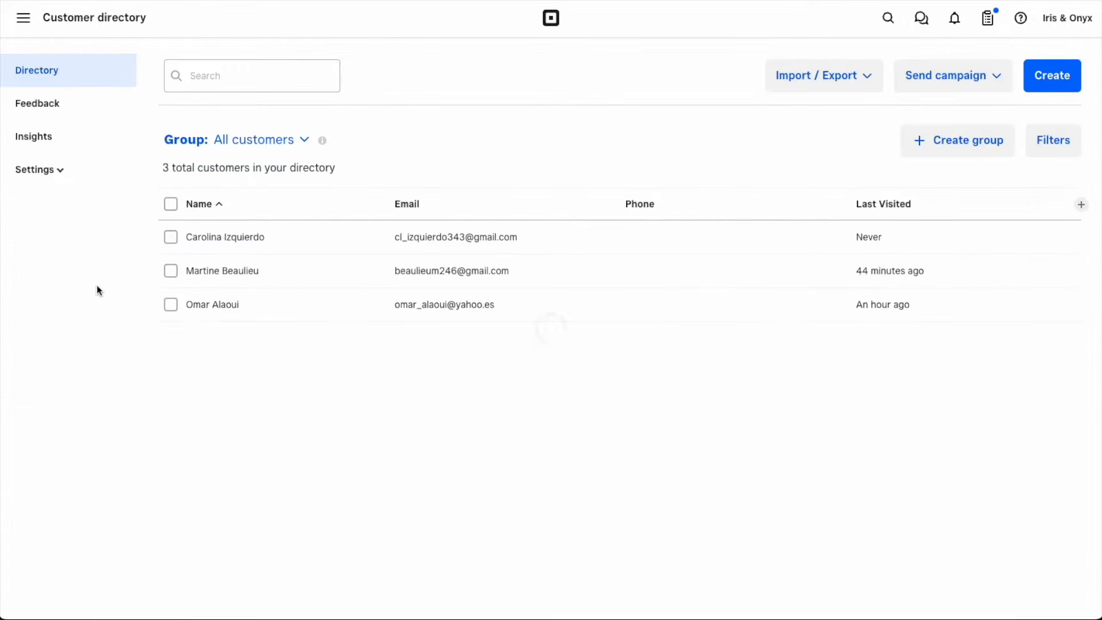
mouse_move(225, 237)
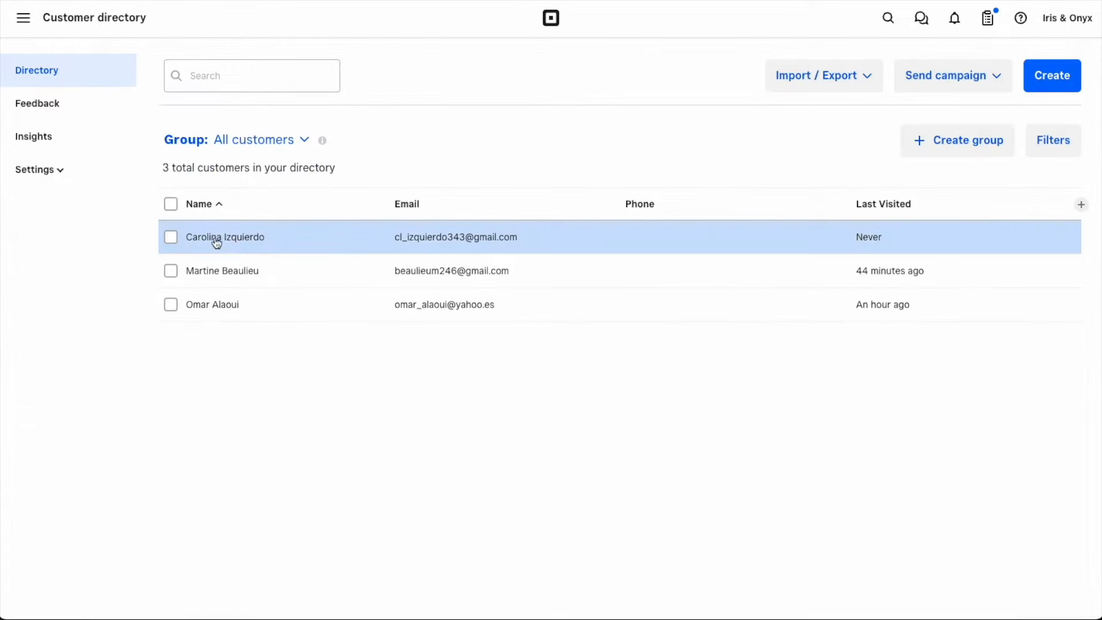
left_click(225, 236)
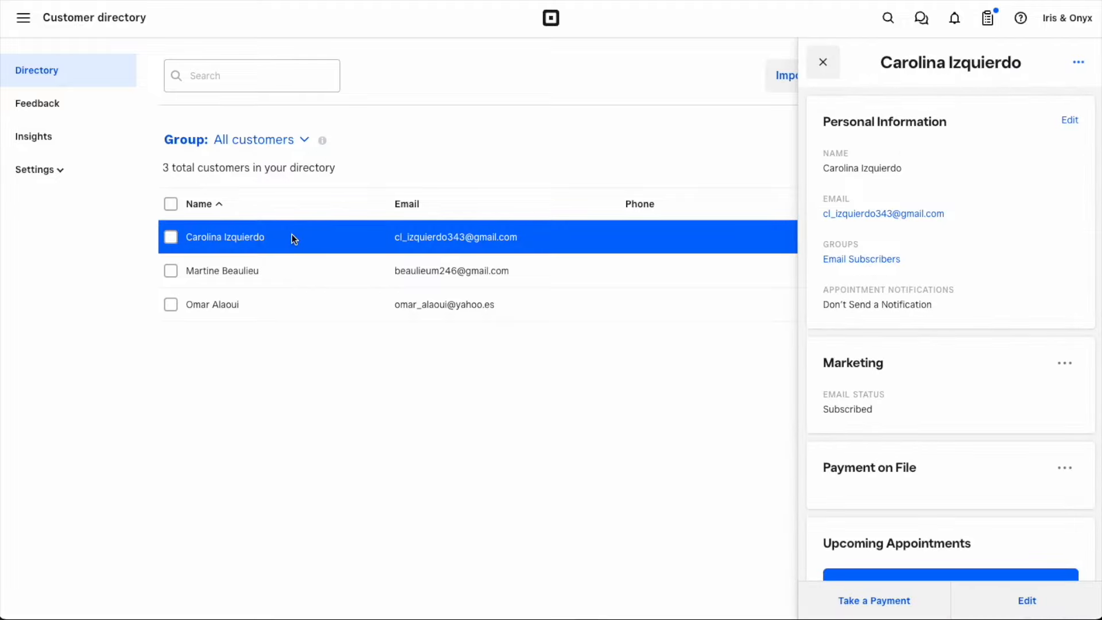
scroll("down", 3)
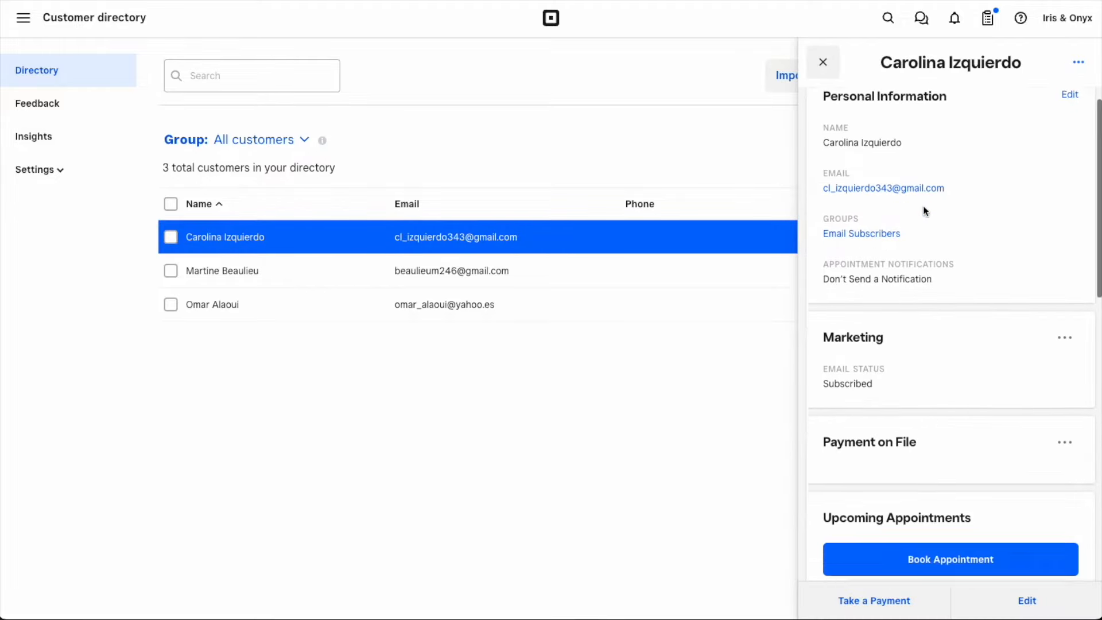
scroll("down", 3)
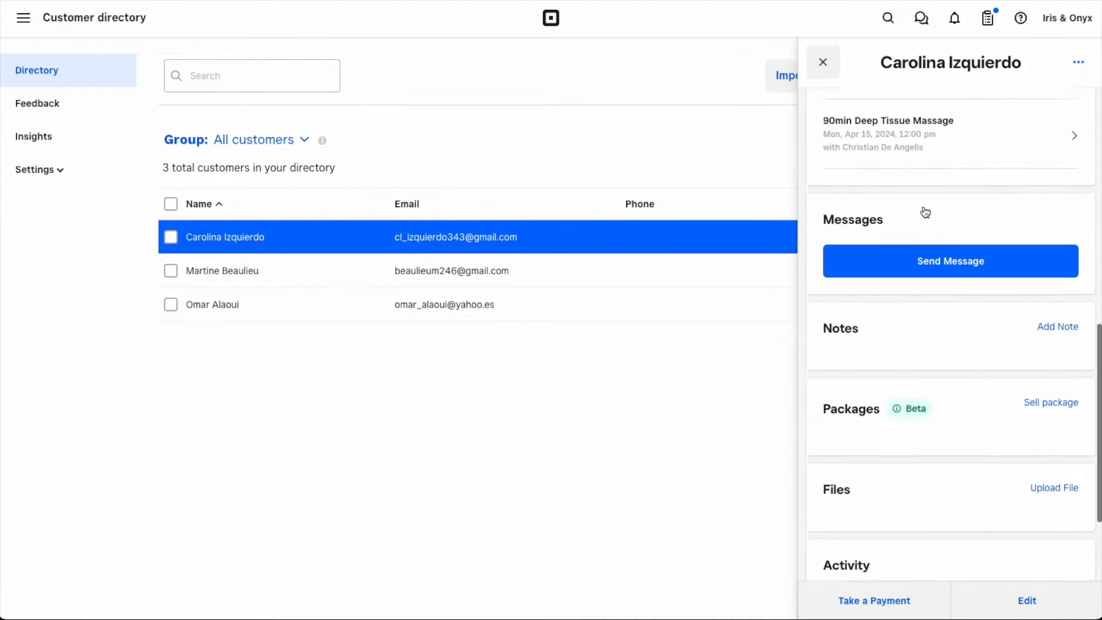
scroll("down", 3)
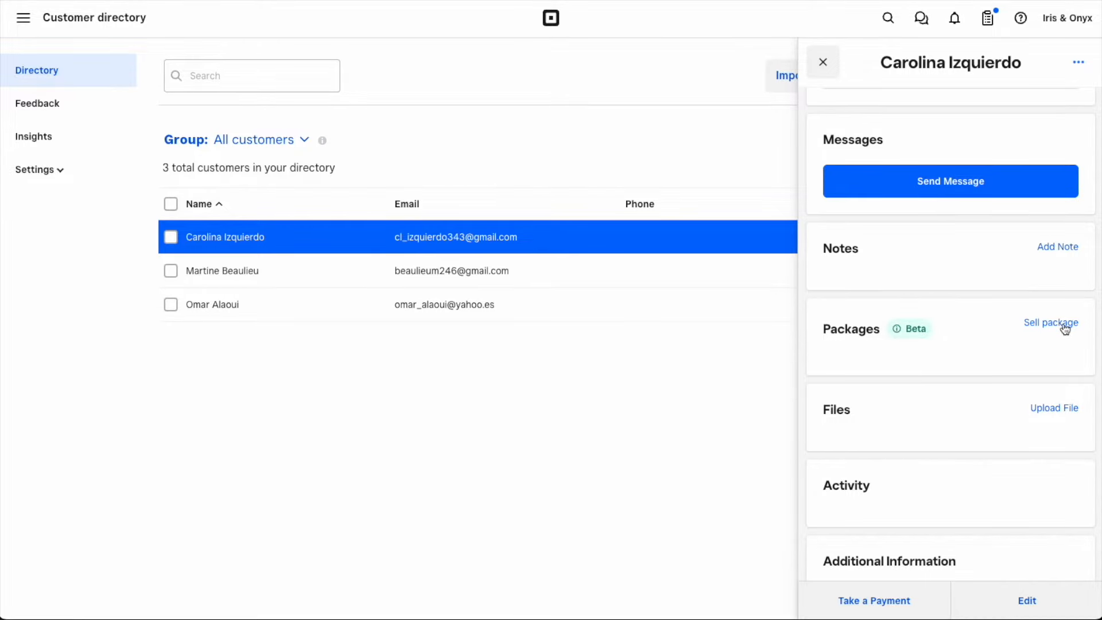
Start a package sale and add the $300 3-Pack 60min Deep Tissue Massage to the Virtual Terminal sale
left_click(873, 601)
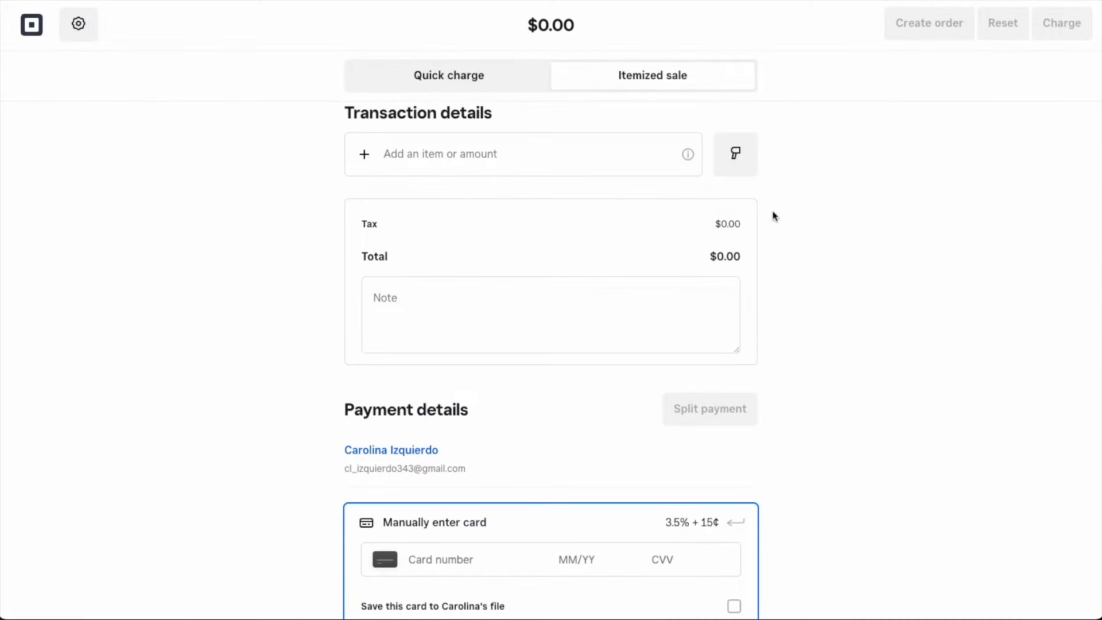
left_click(523, 153)
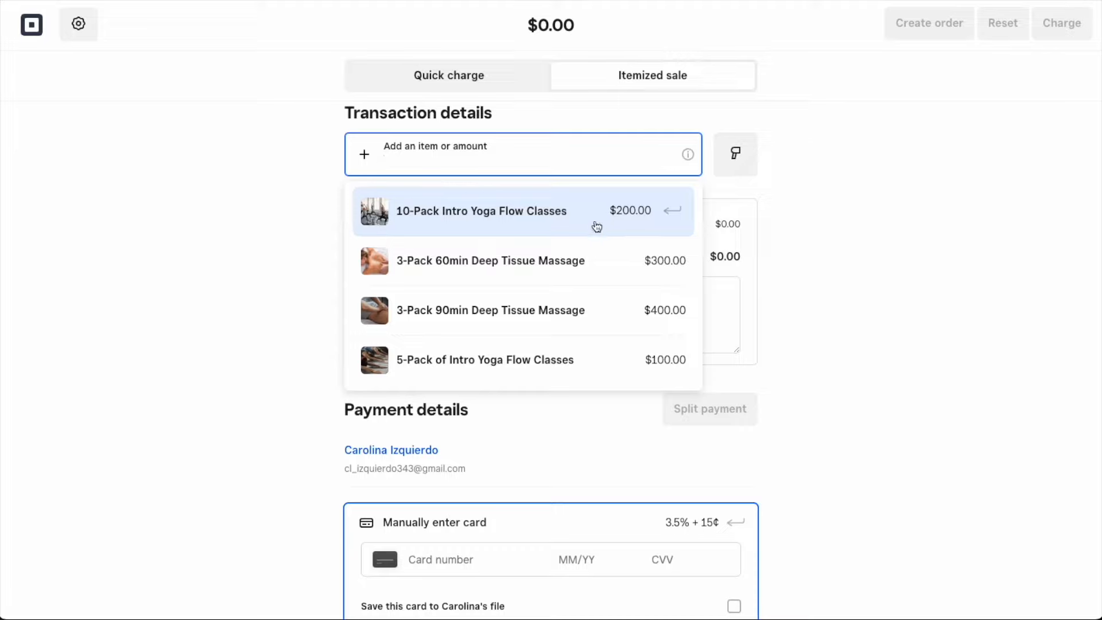
left_click(490, 260)
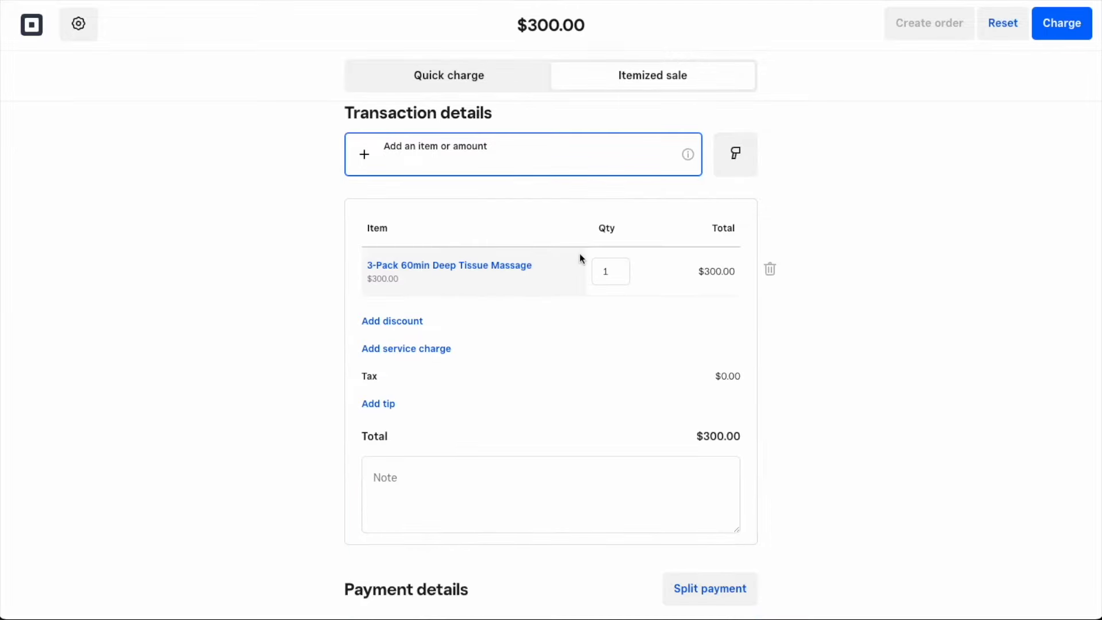
scroll("down", 3)
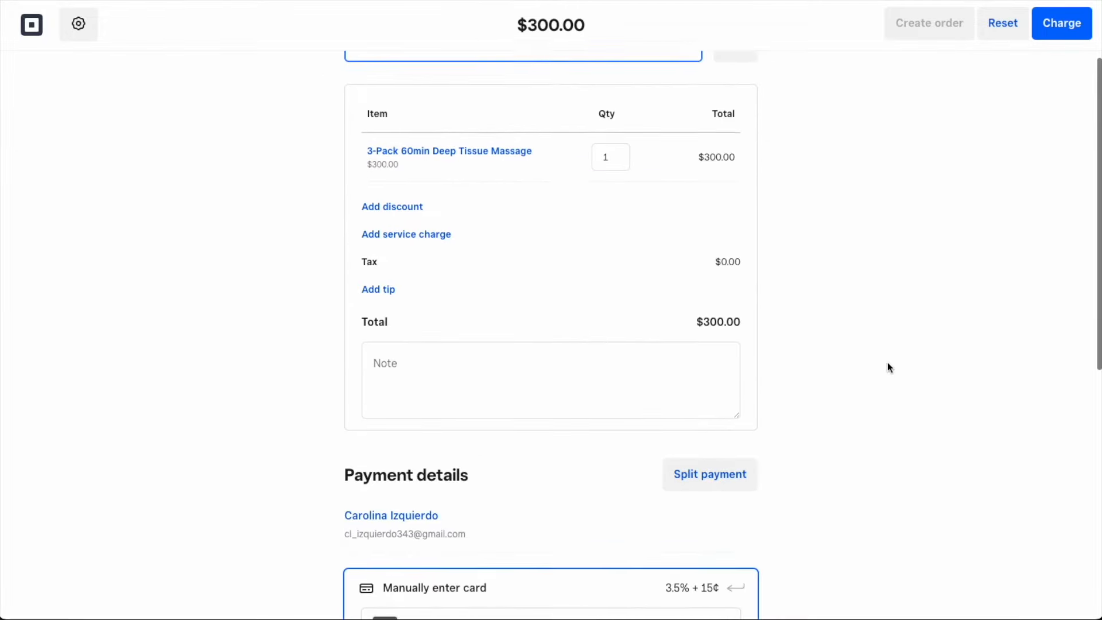
scroll("down", 3)
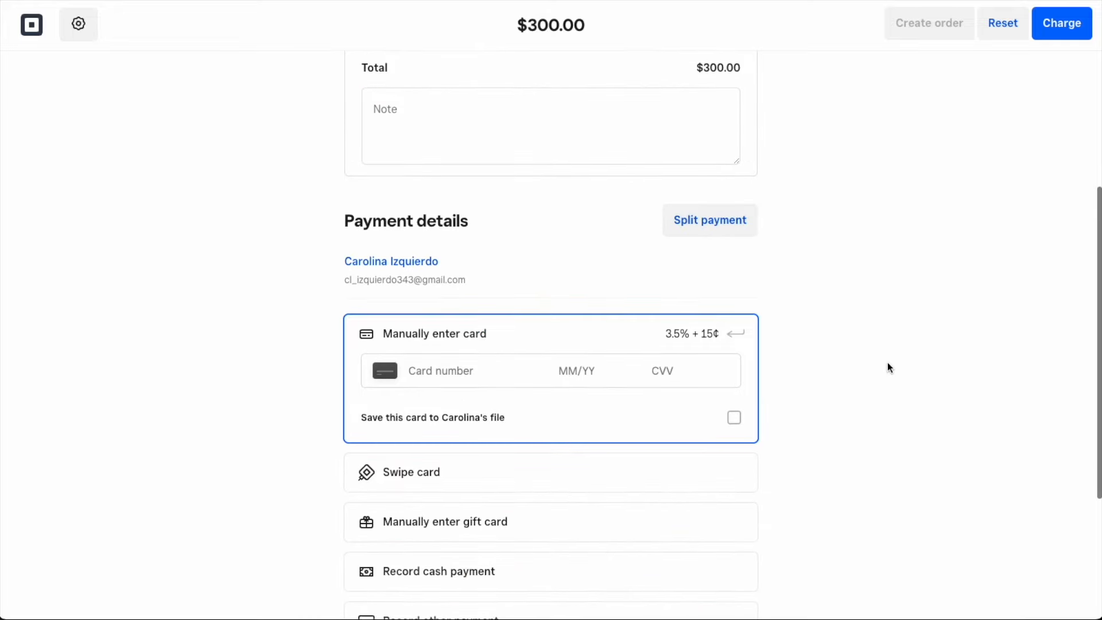
scroll("down", 3)
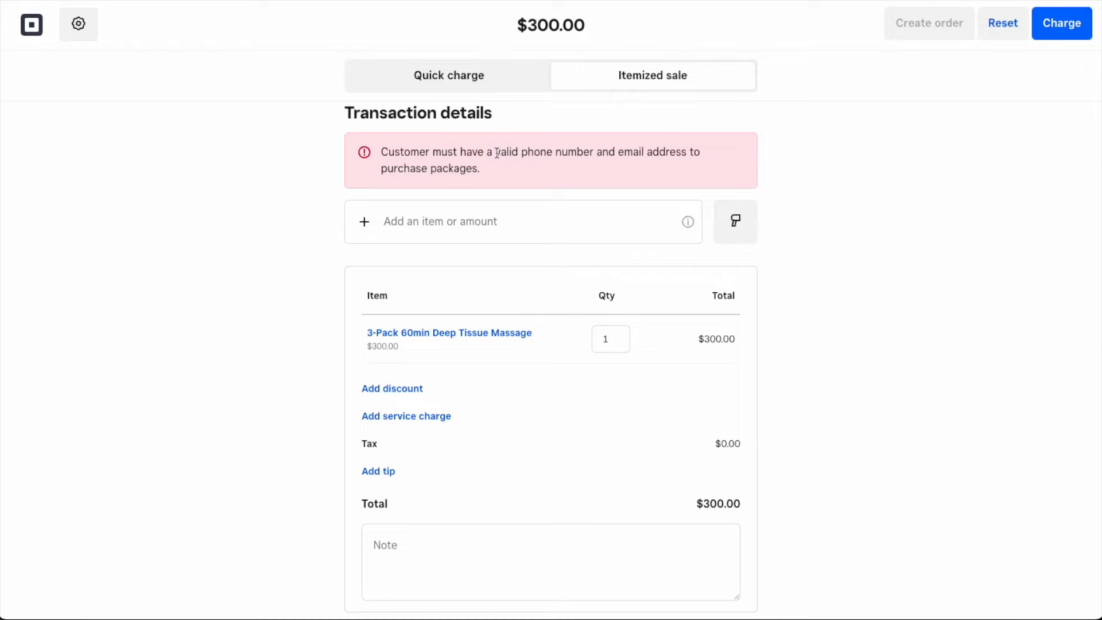
left_click_drag(496, 152, 593, 152)
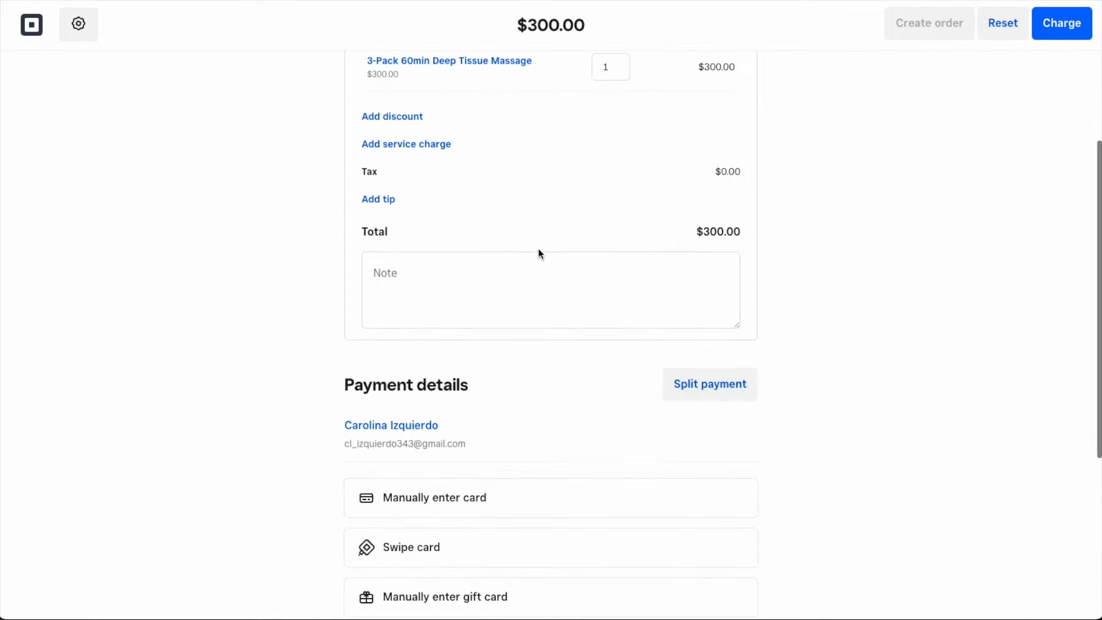
left_click(391, 425)
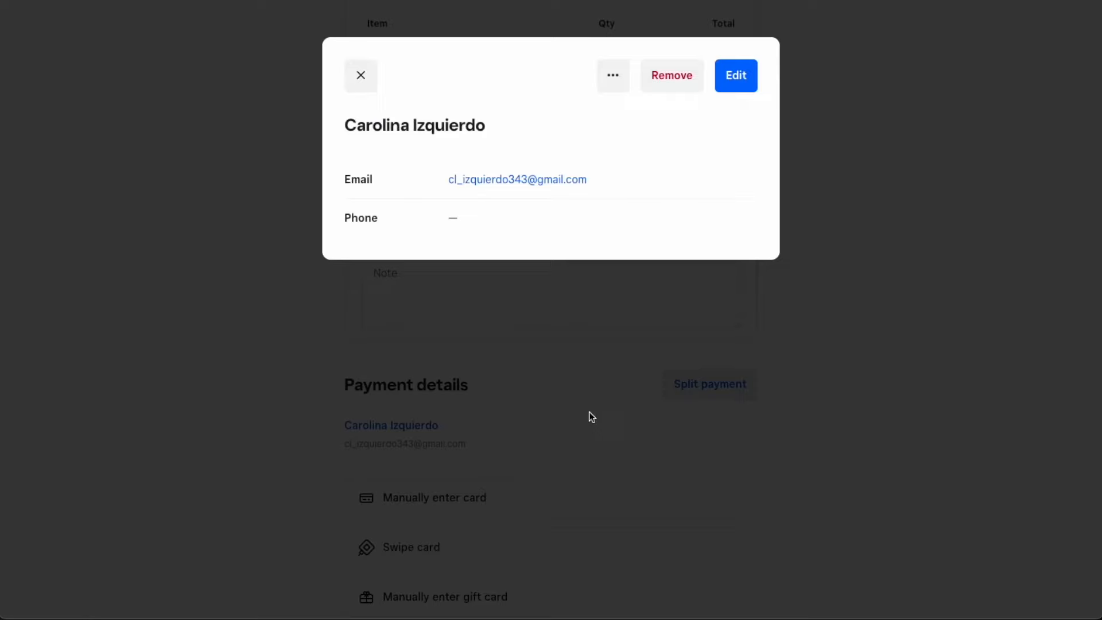
left_click(735, 75)
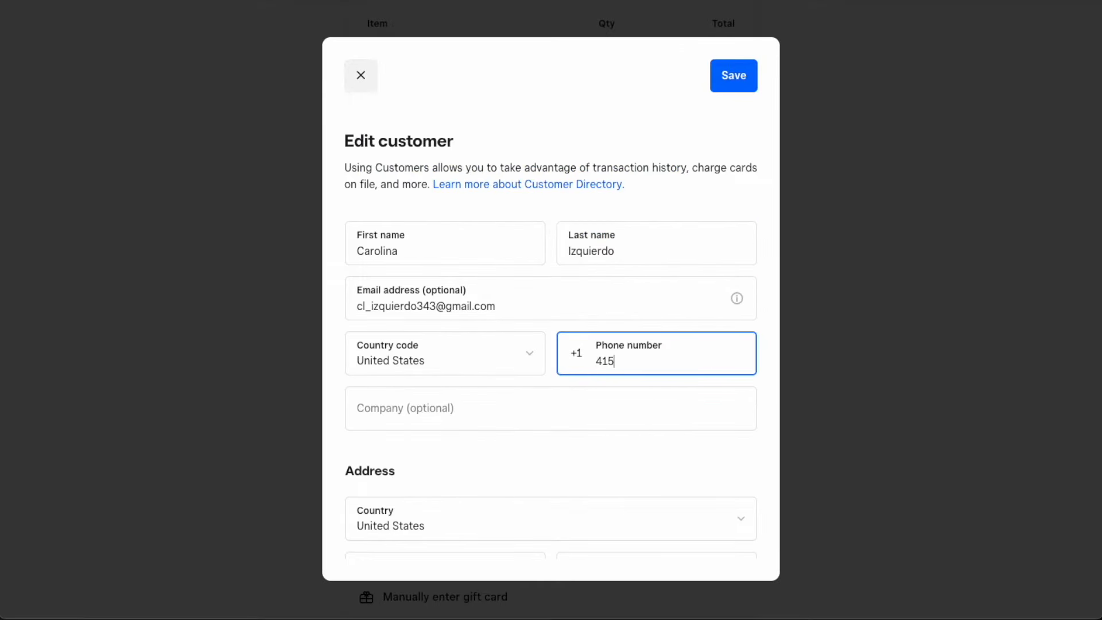
type("415-555-0183")
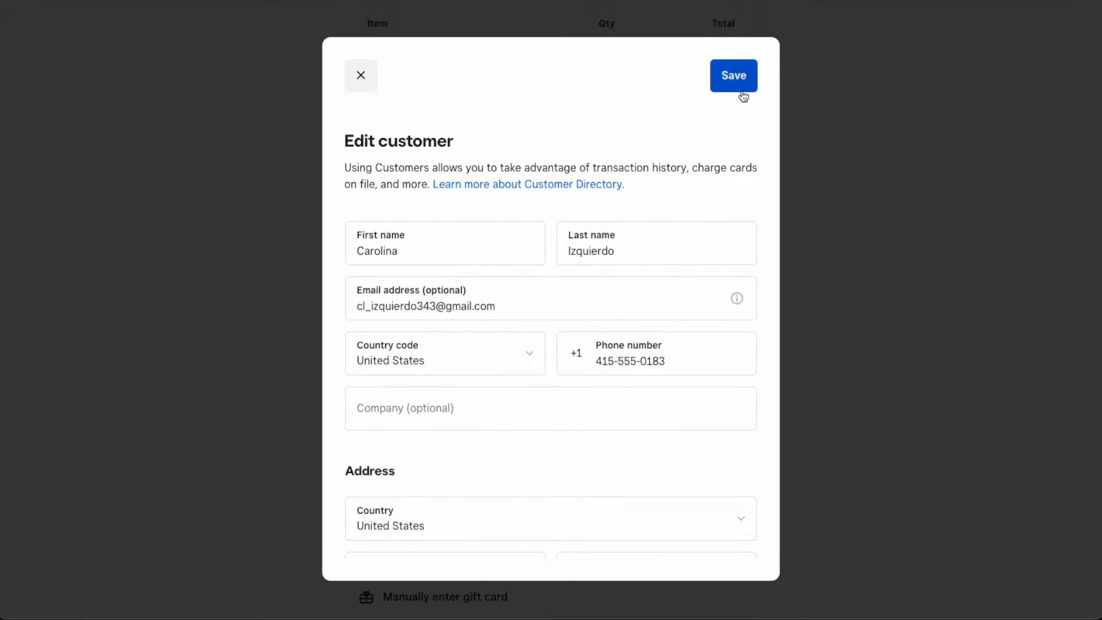
left_click(732, 76)
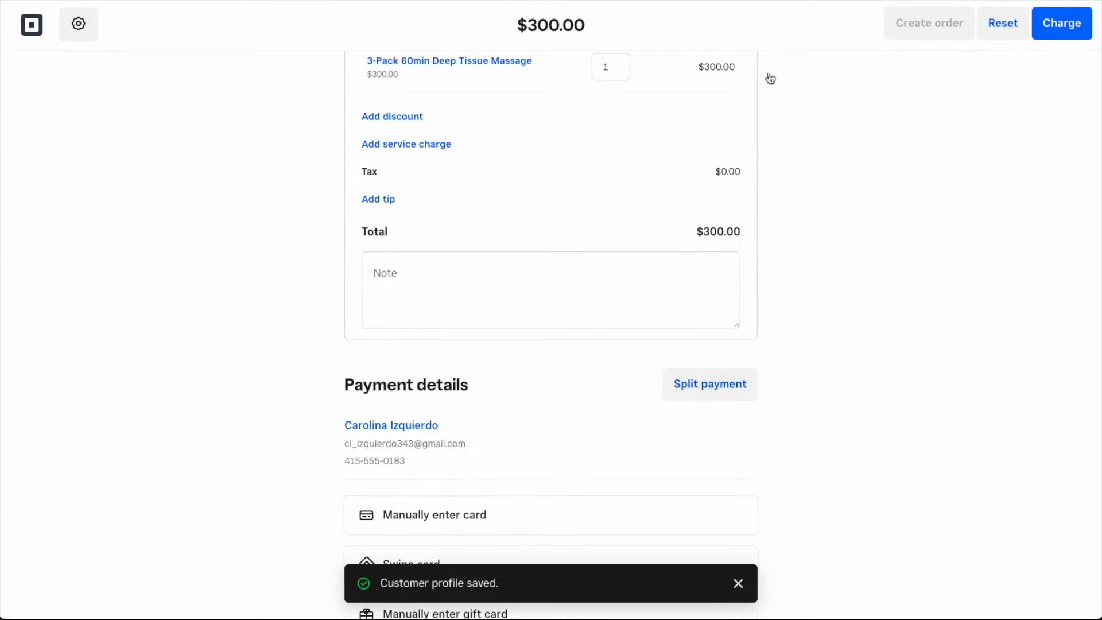
left_click(1060, 23)
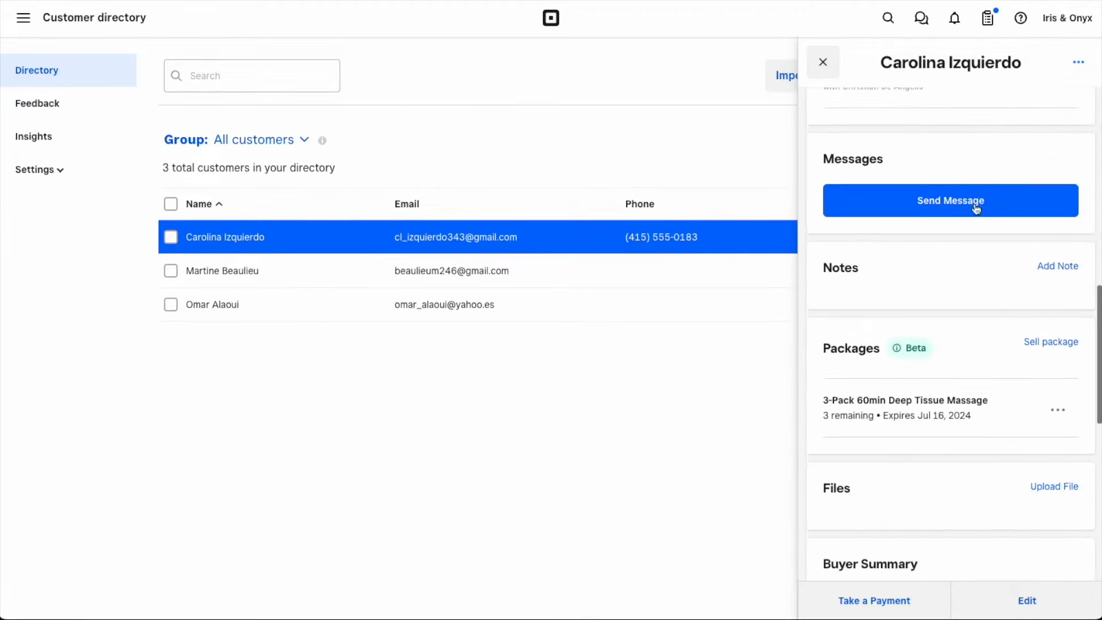
Scroll the customer profile to show the 3-Pack 60min Deep Tissue Massage with 3 remaining
scroll("down", 3)
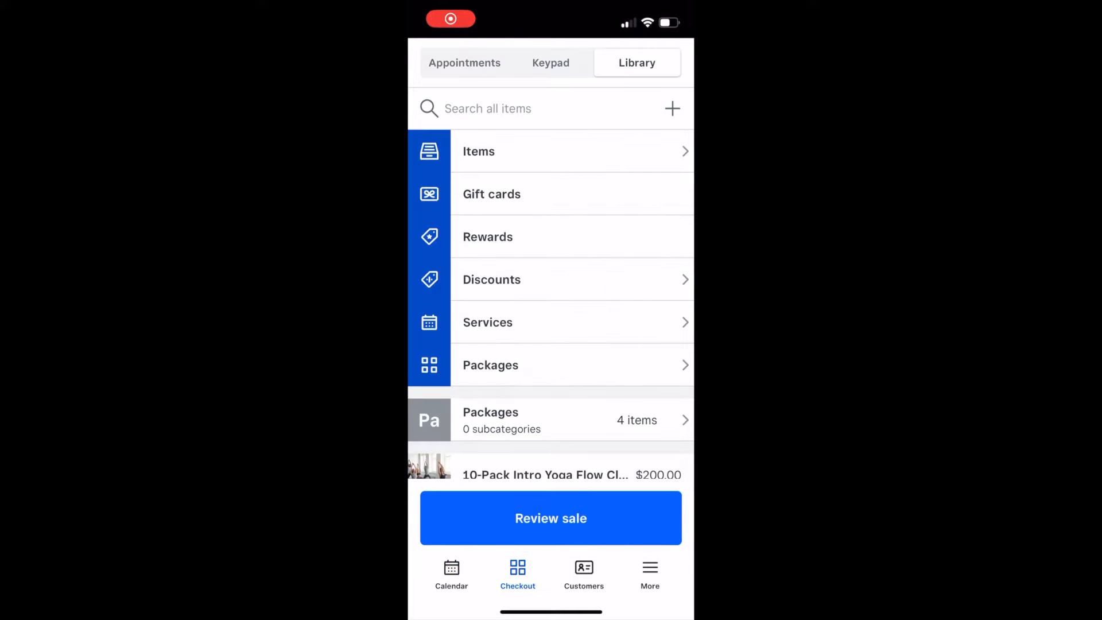
Add the 10-Pack Intro Yoga Flow Classes from the Packages category and attach a customer to the sale
left_click(550, 420)
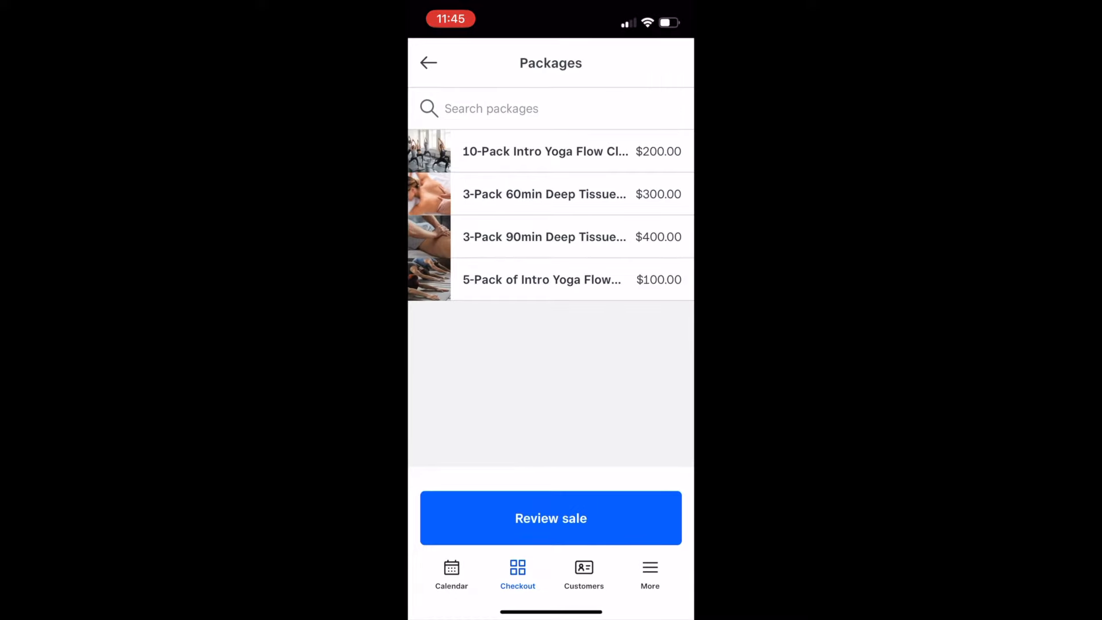
left_click(549, 152)
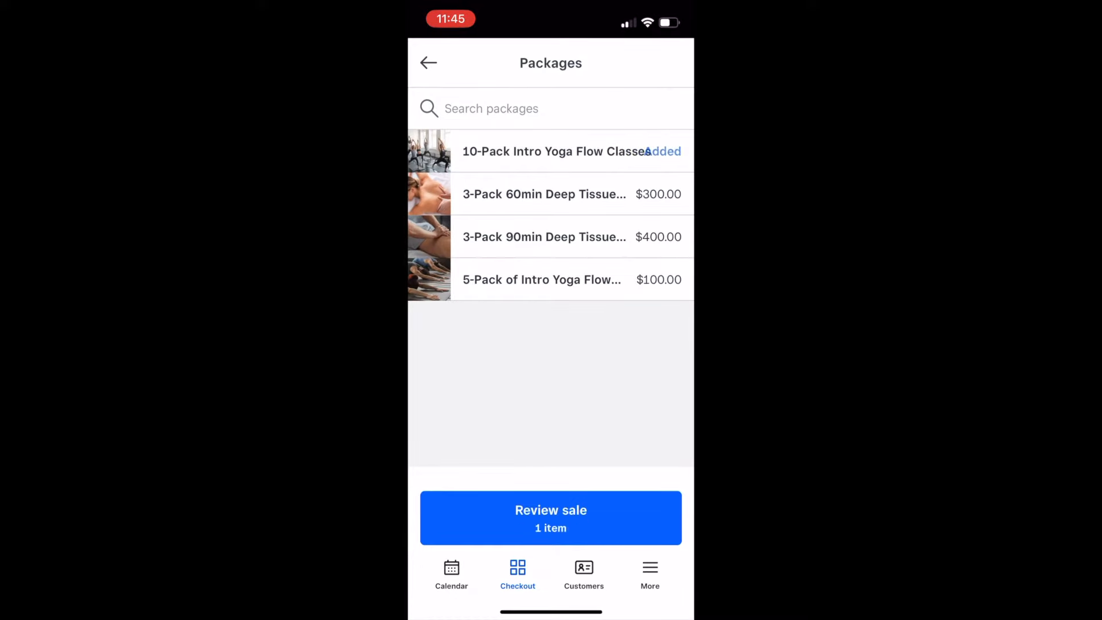
left_click(550, 518)
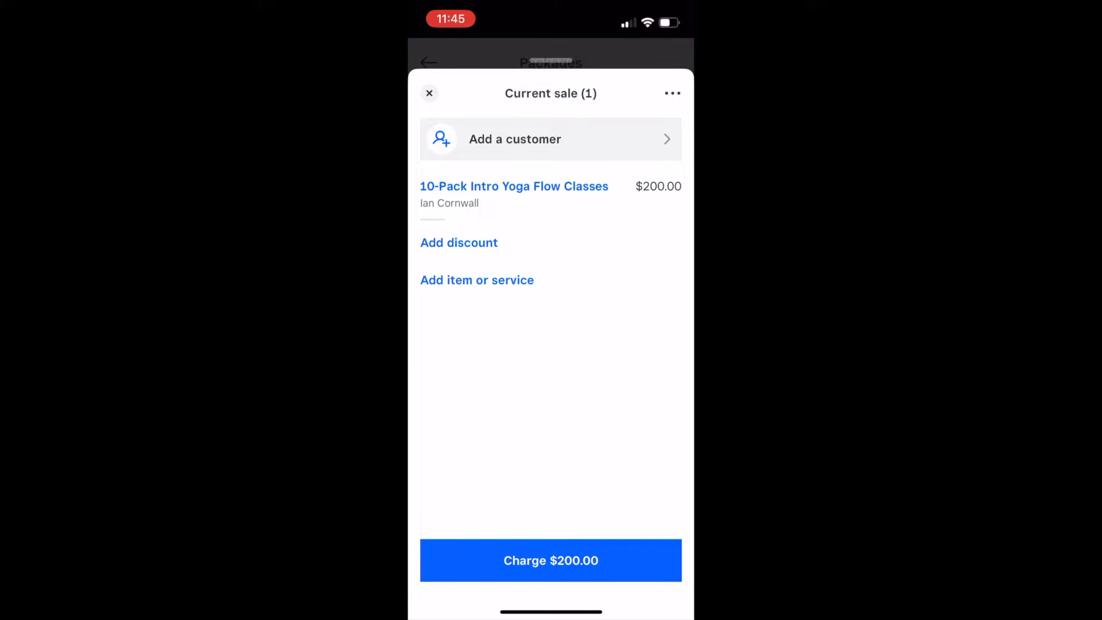
left_click(550, 139)
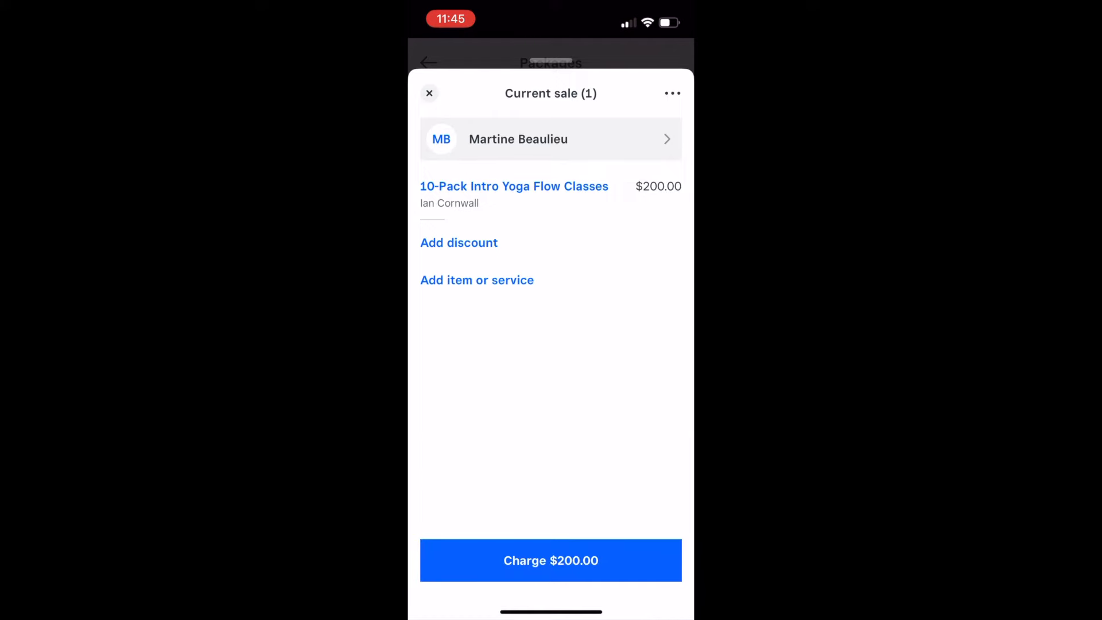
Tender the $200 sale in cash and go to the Customers section
left_click(550, 560)
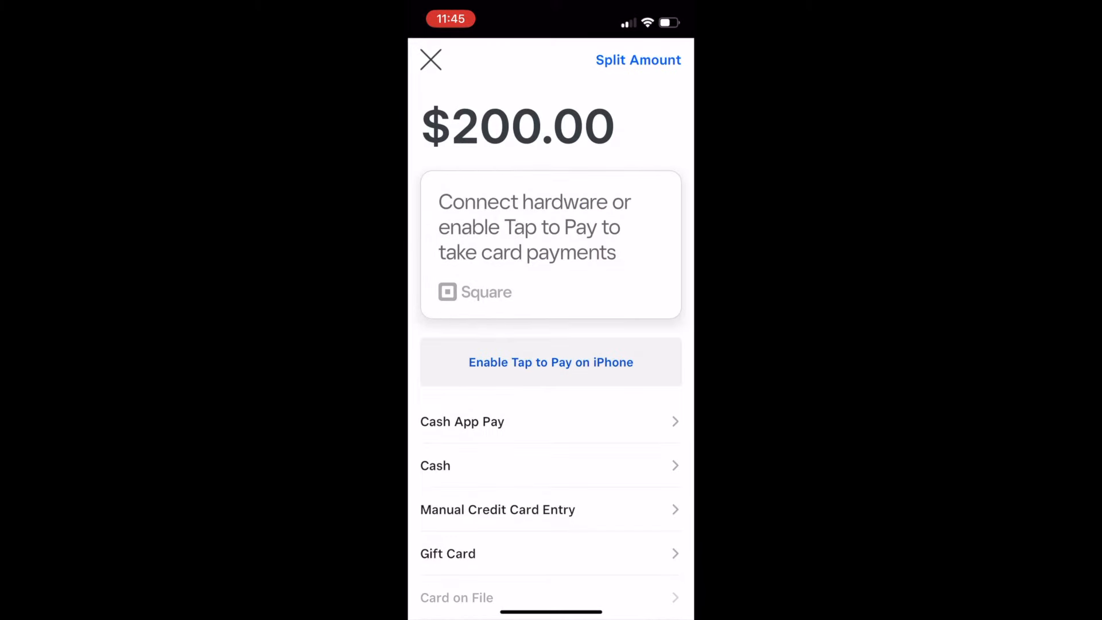
left_click(434, 465)
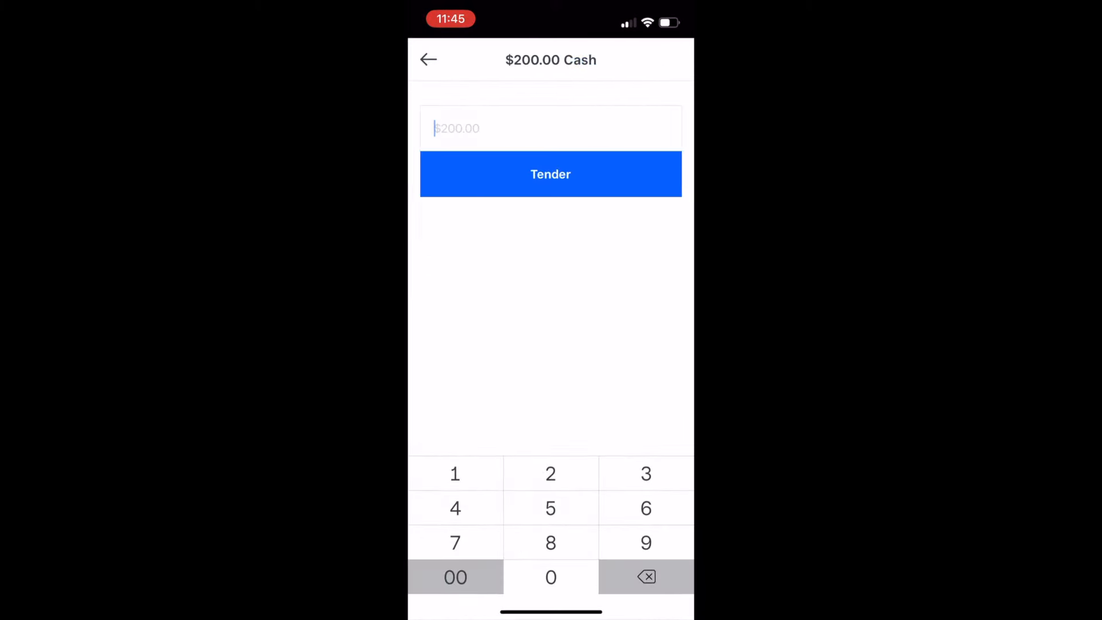
left_click(550, 173)
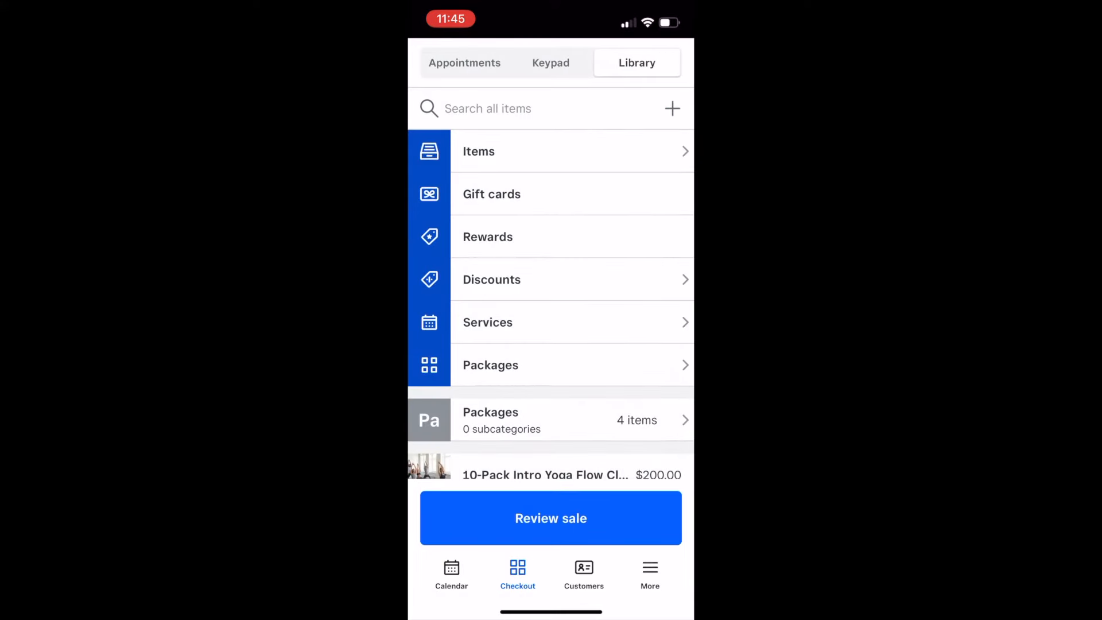
left_click(583, 573)
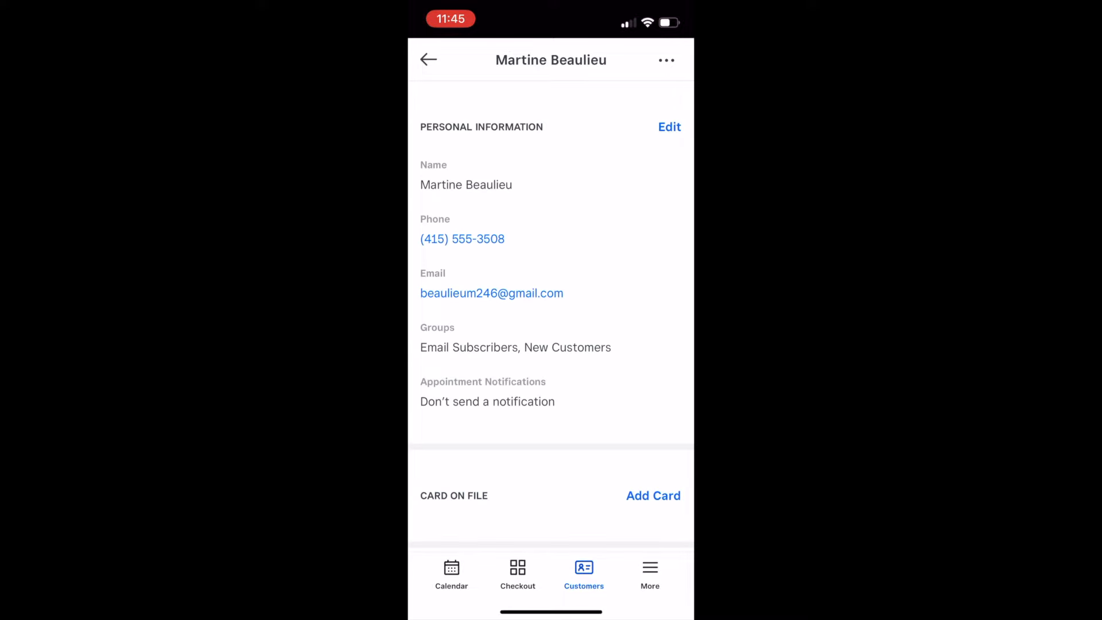
scroll("down", 3)
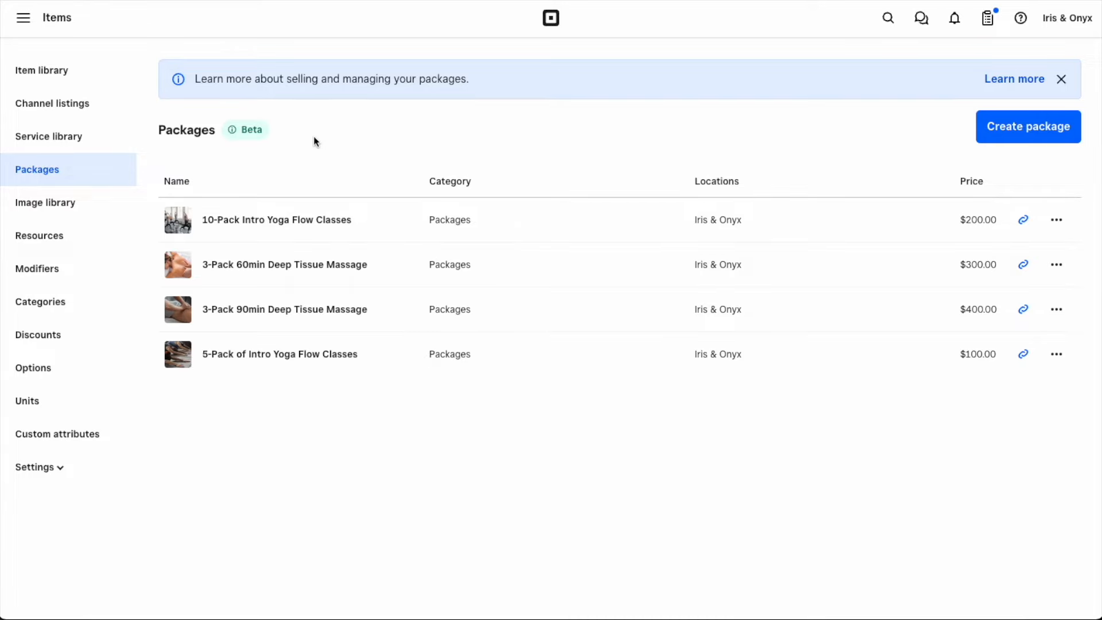
mouse_move(273, 119)
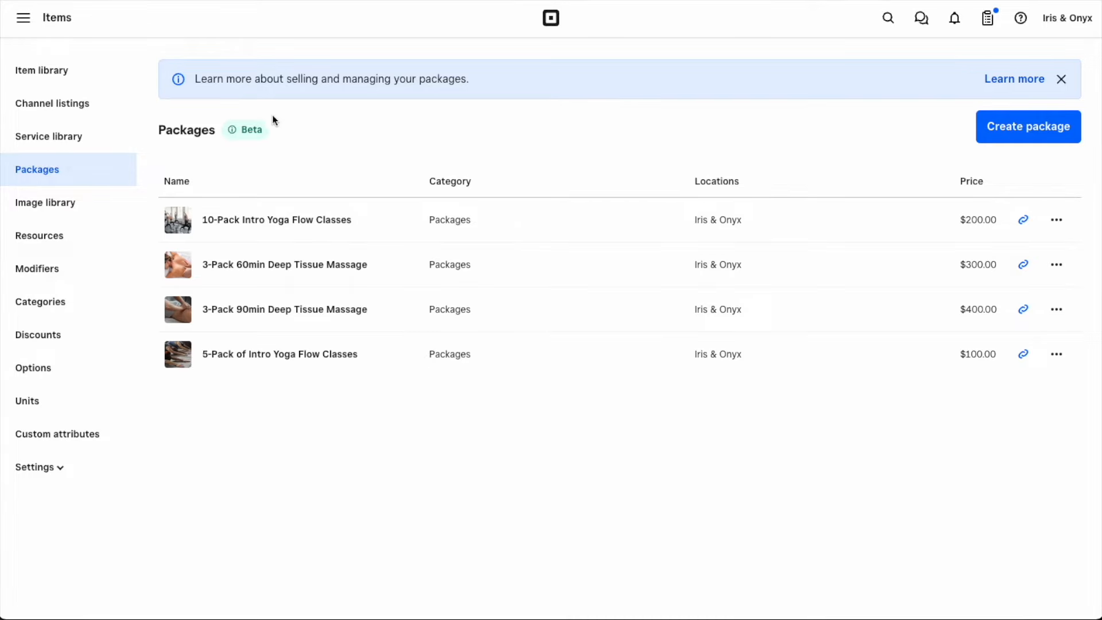
mouse_move(249, 273)
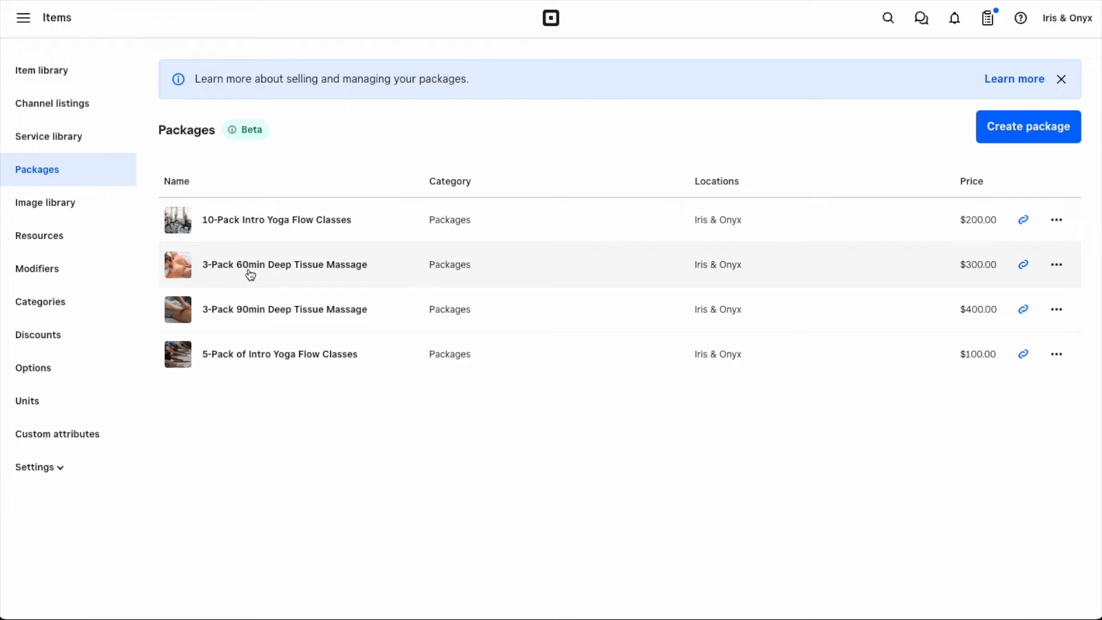
Review where the 3-Pack 60min Deep Tissue Massage is sold and its online checkout link, then return to navigation
left_click(284, 264)
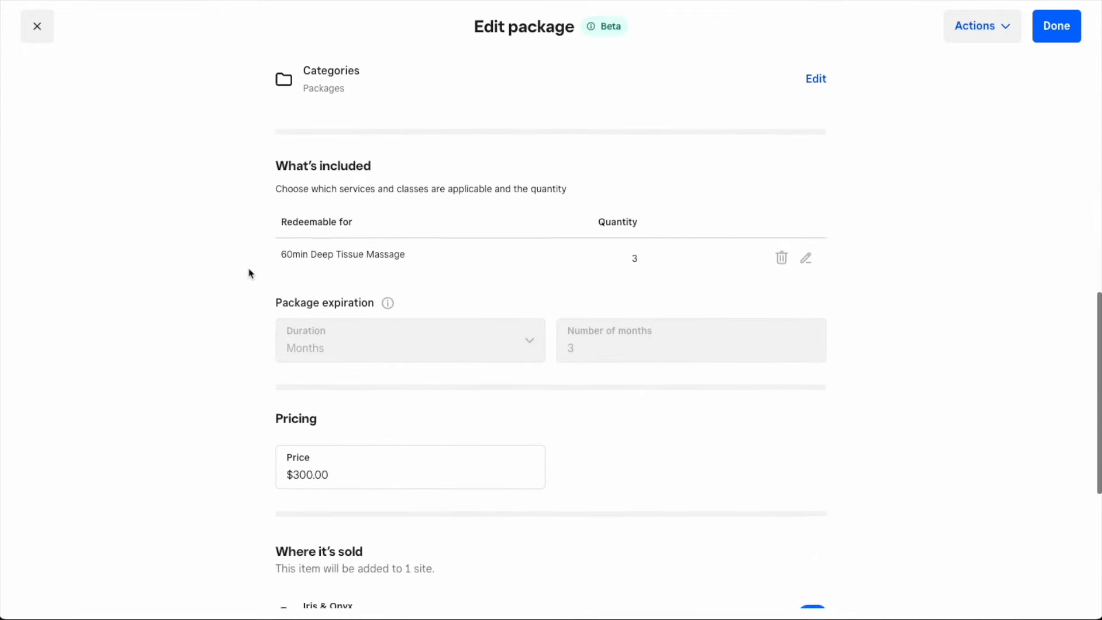
scroll("down", 3)
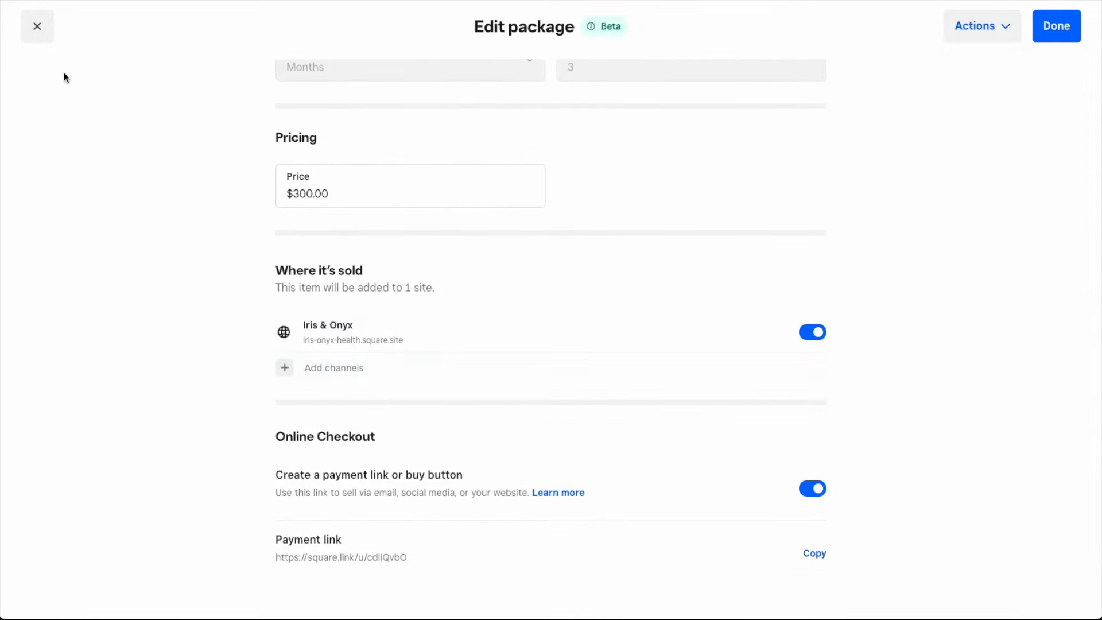
left_click(37, 27)
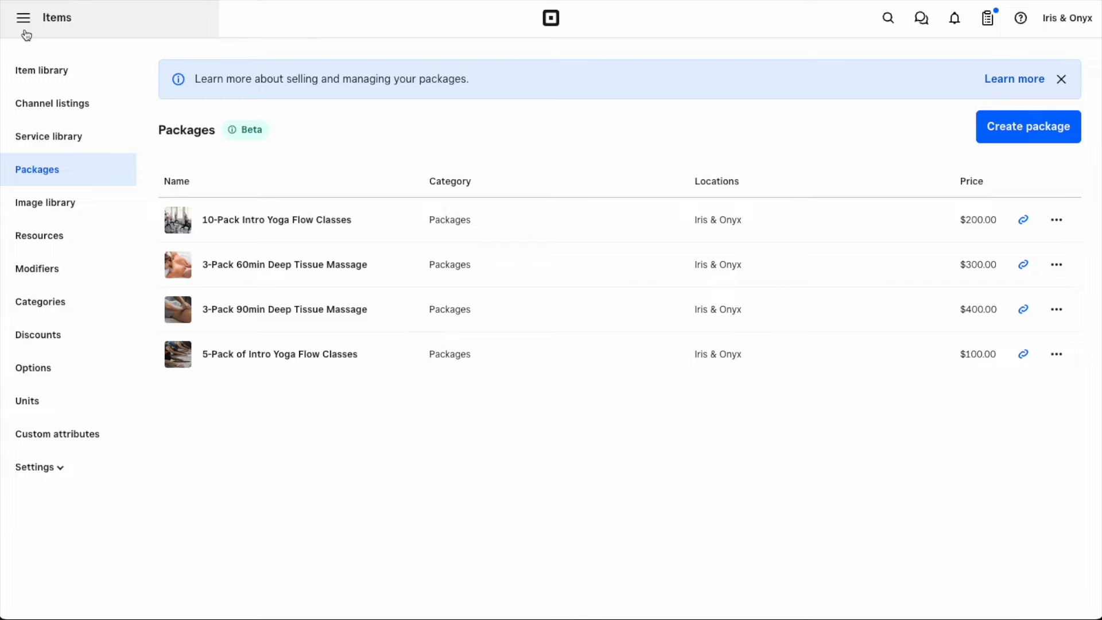
left_click(23, 17)
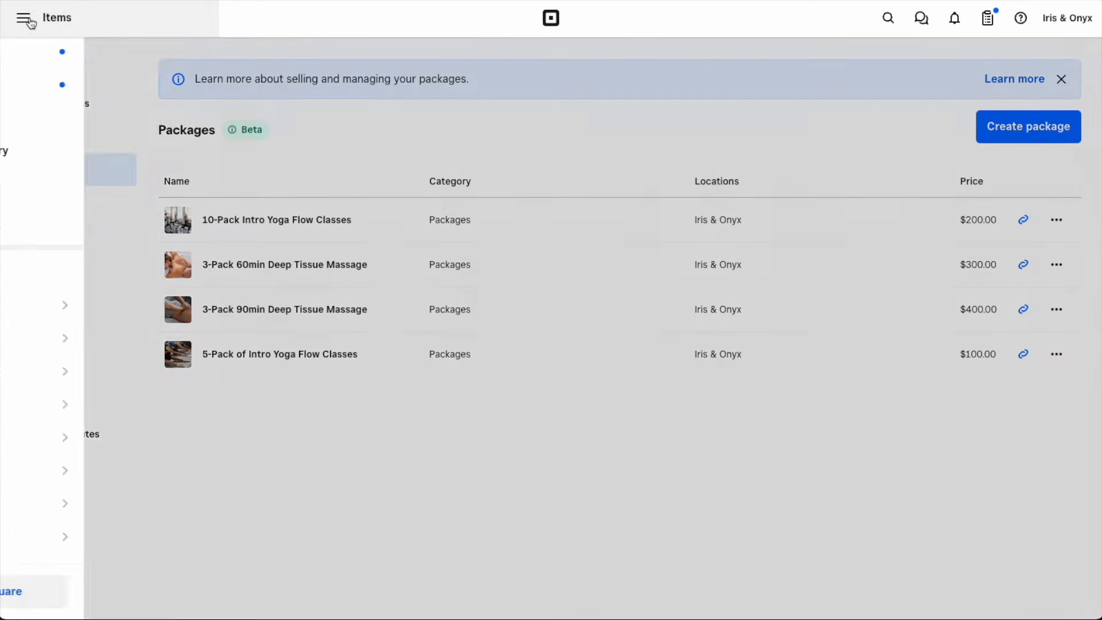
left_click(23, 17)
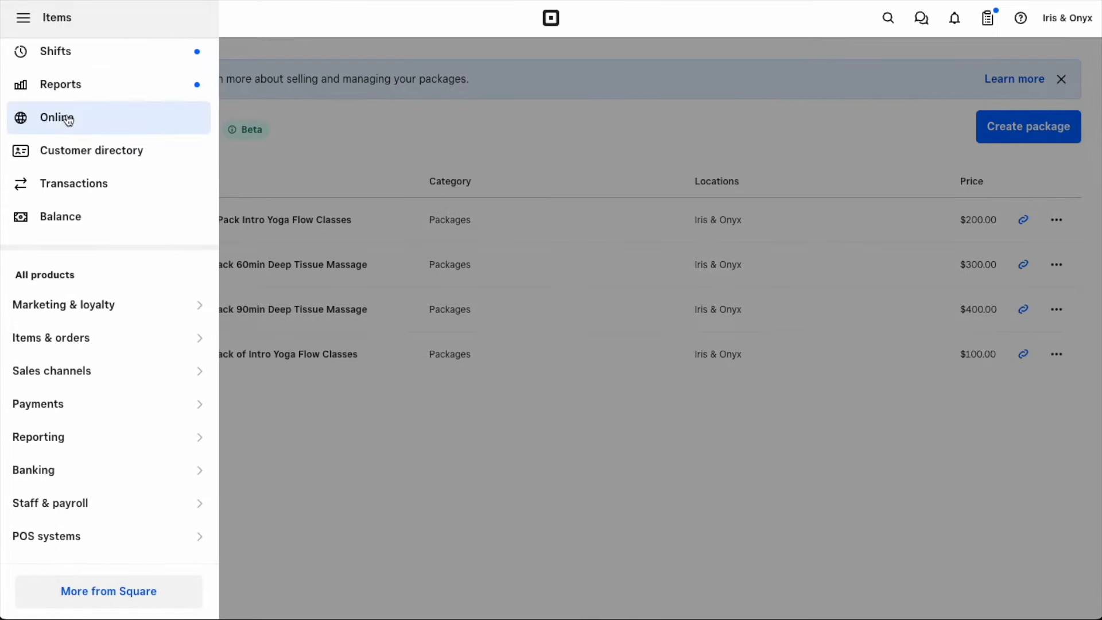
In the Square Online editor, enable header navigation and start a new navigation link
left_click(58, 118)
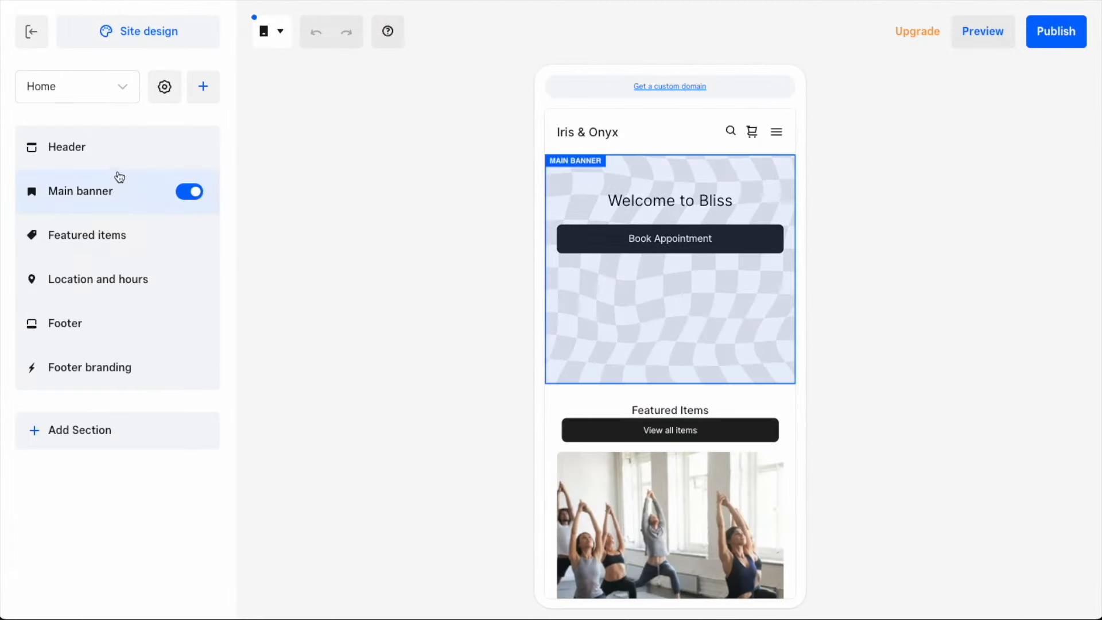
left_click(66, 147)
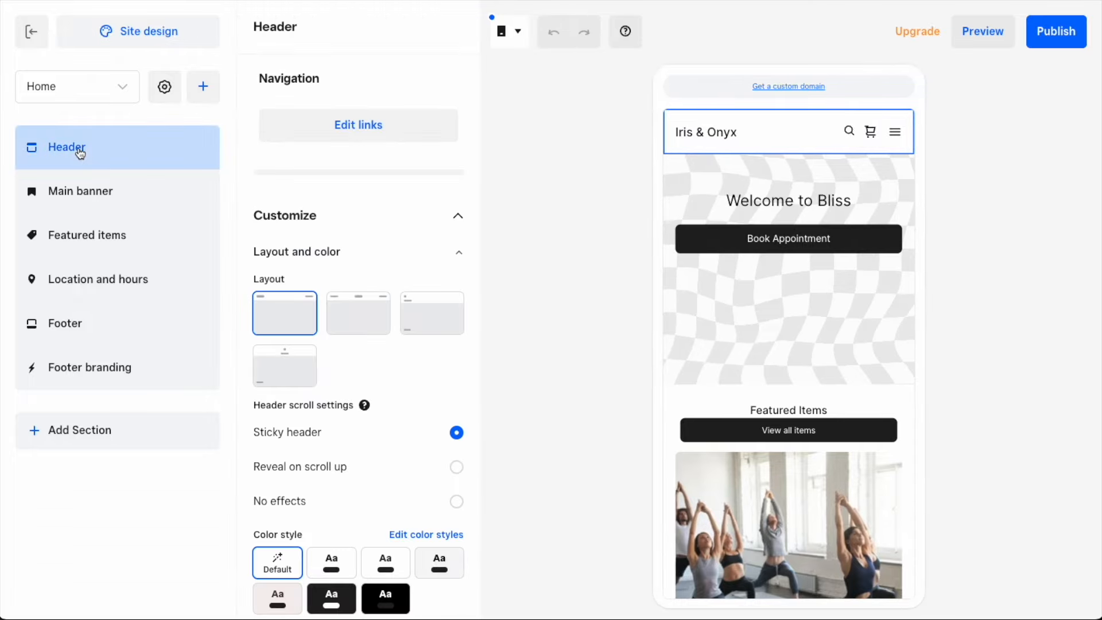
left_click(443, 80)
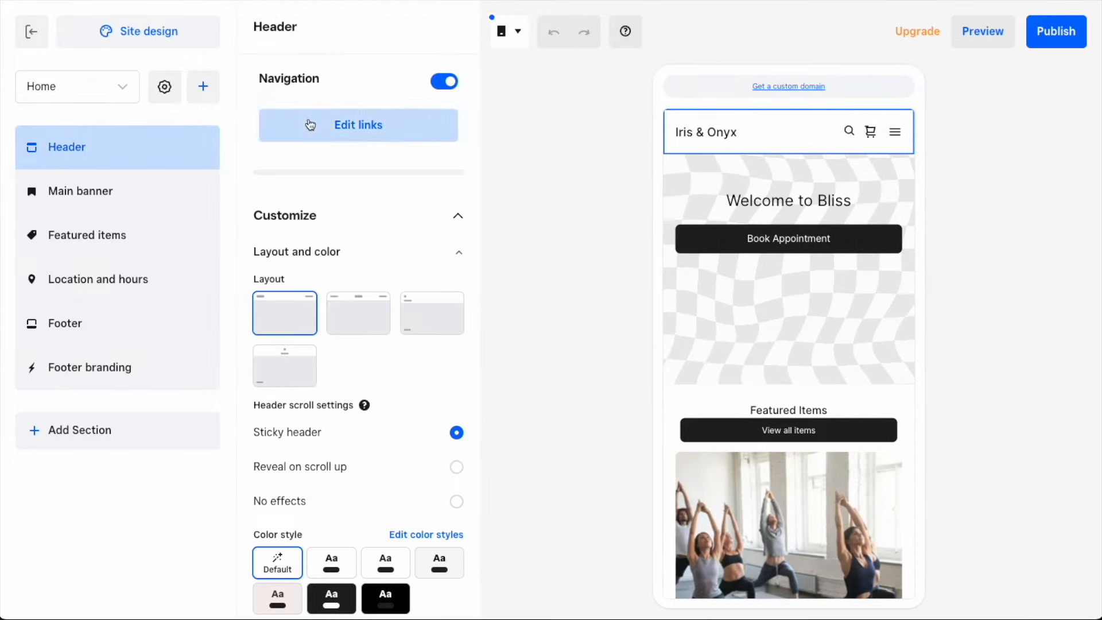
left_click(358, 124)
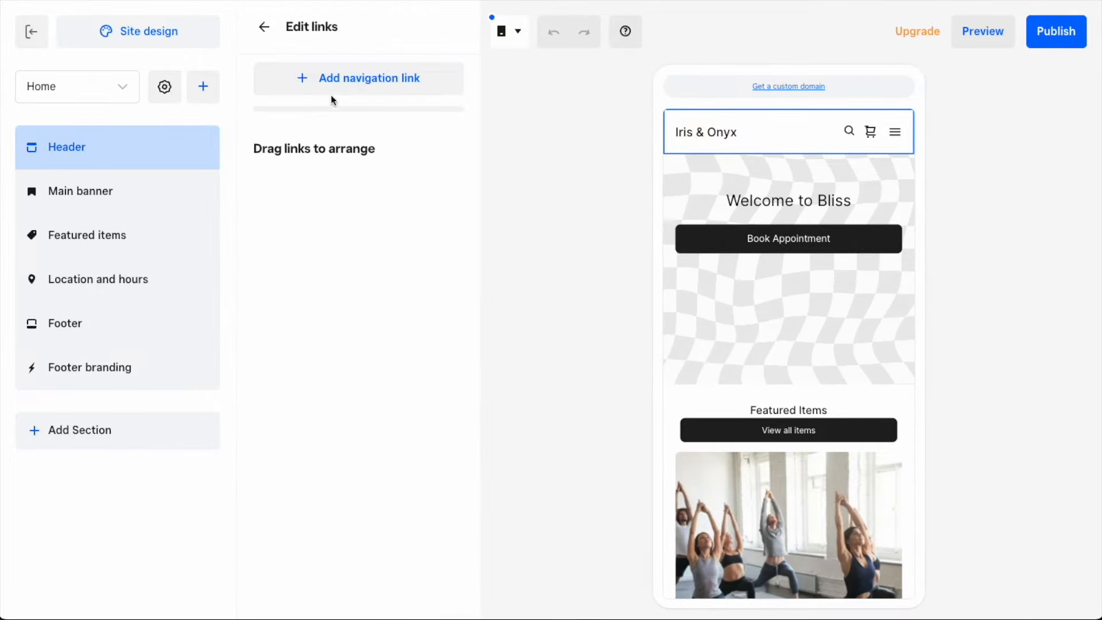
left_click(358, 78)
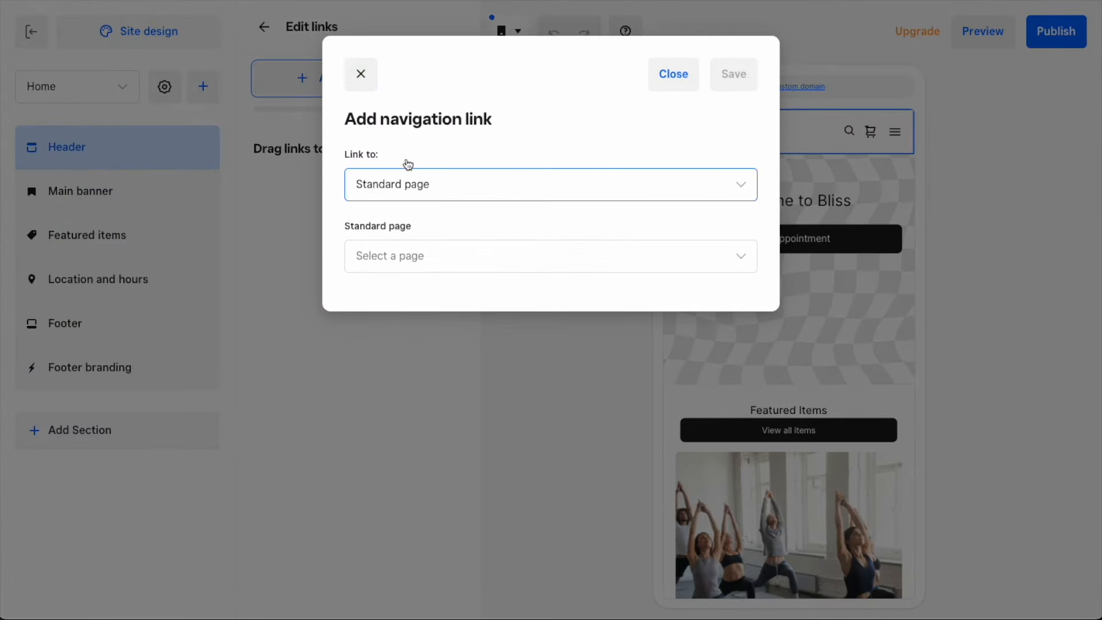
Point the new link at the Packages category page and save it
left_click(550, 184)
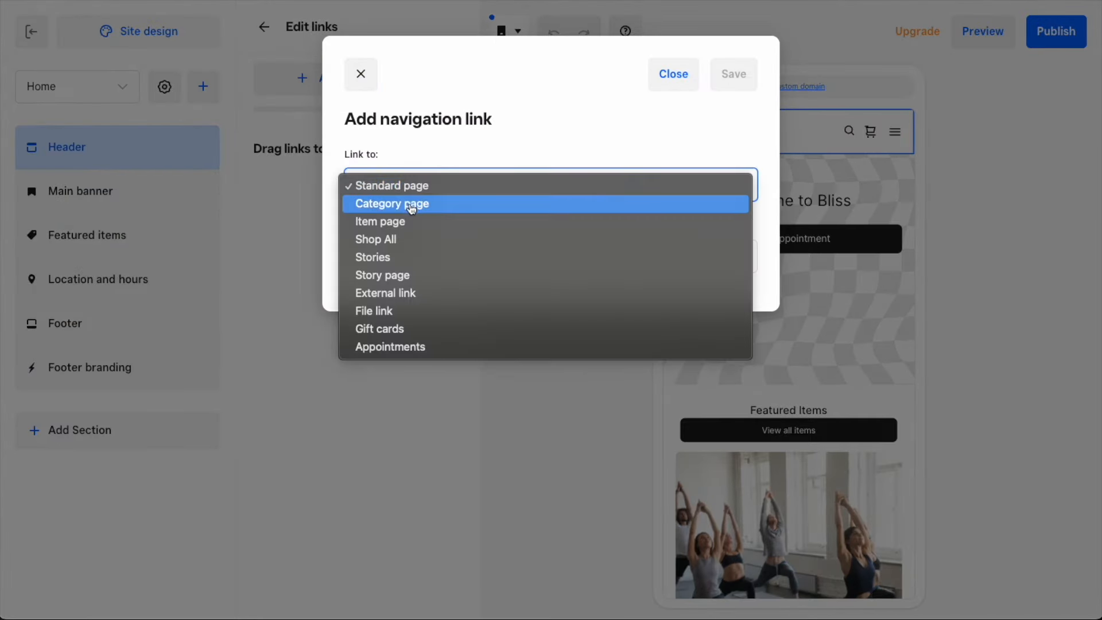
left_click(392, 204)
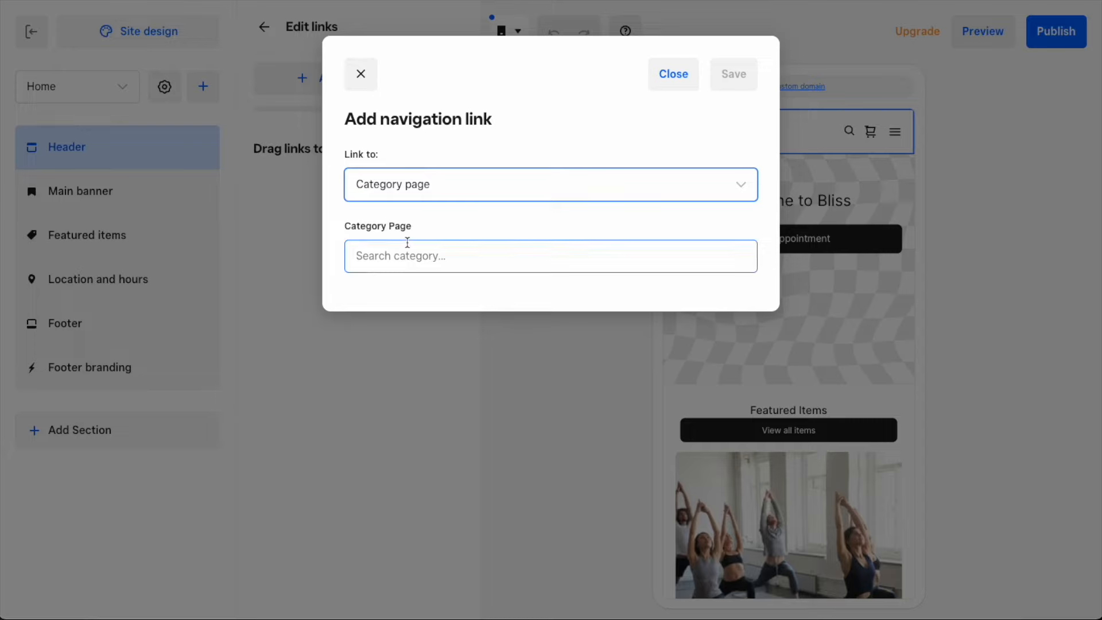
left_click(549, 255)
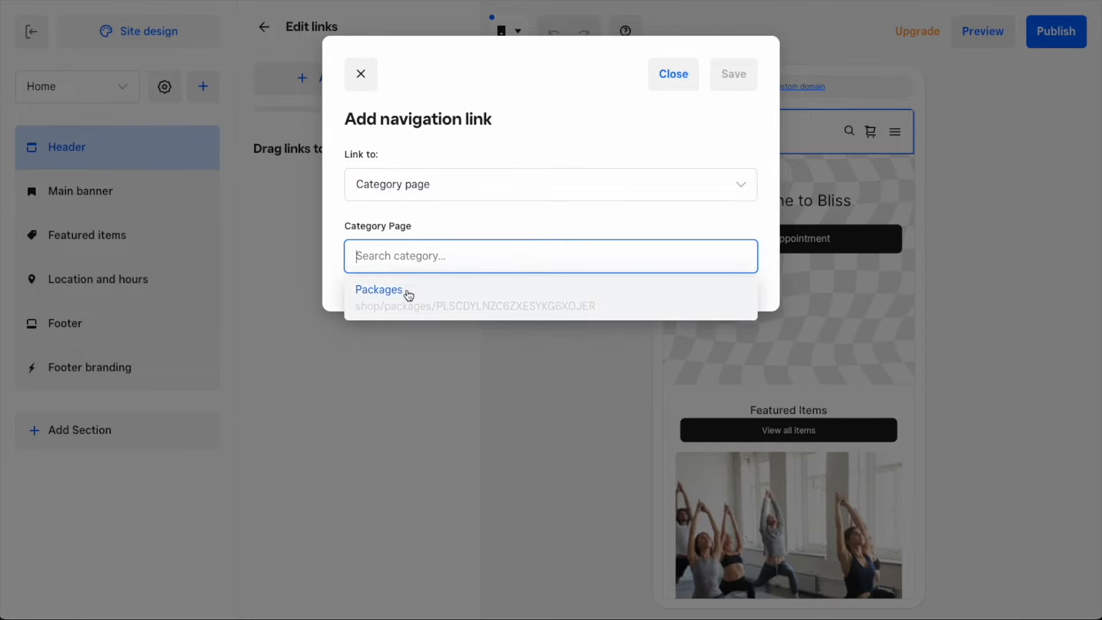
left_click(379, 289)
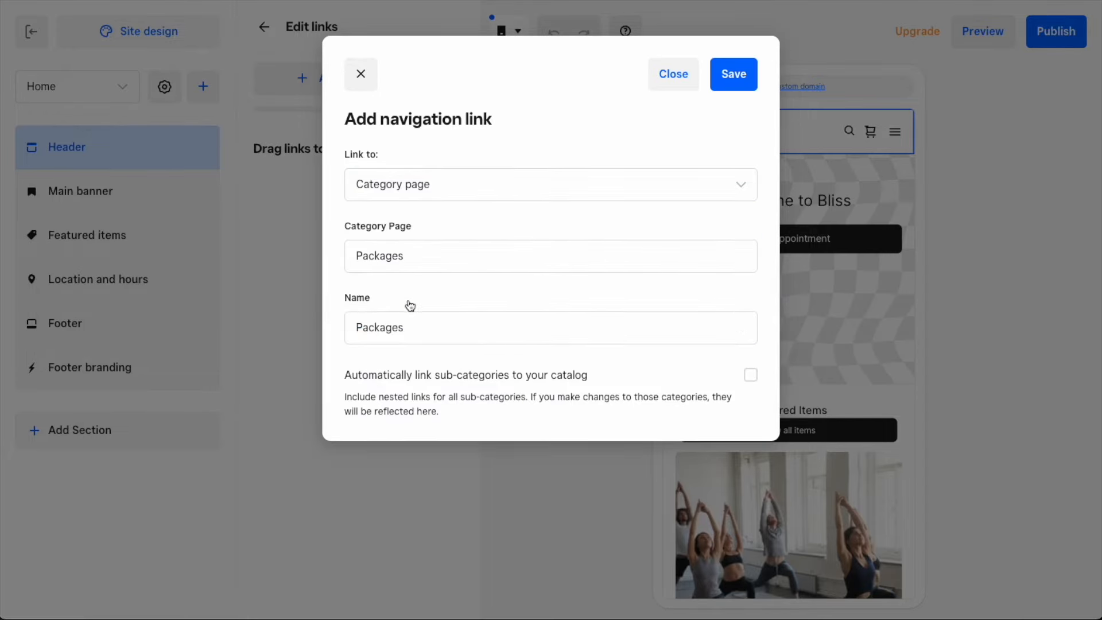
mouse_move(733, 74)
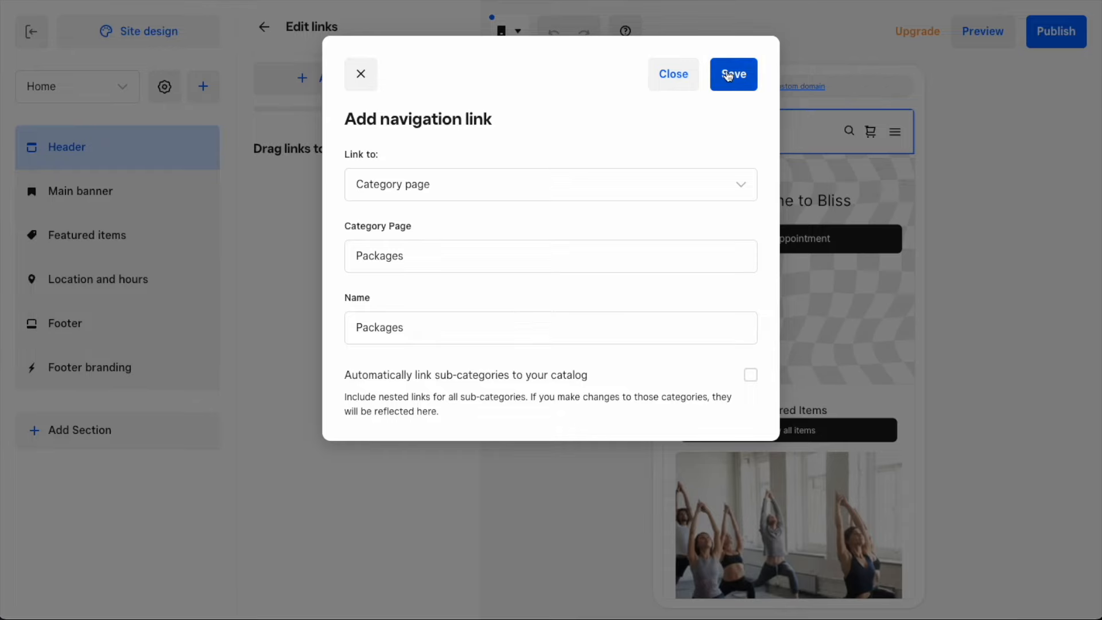
left_click(734, 74)
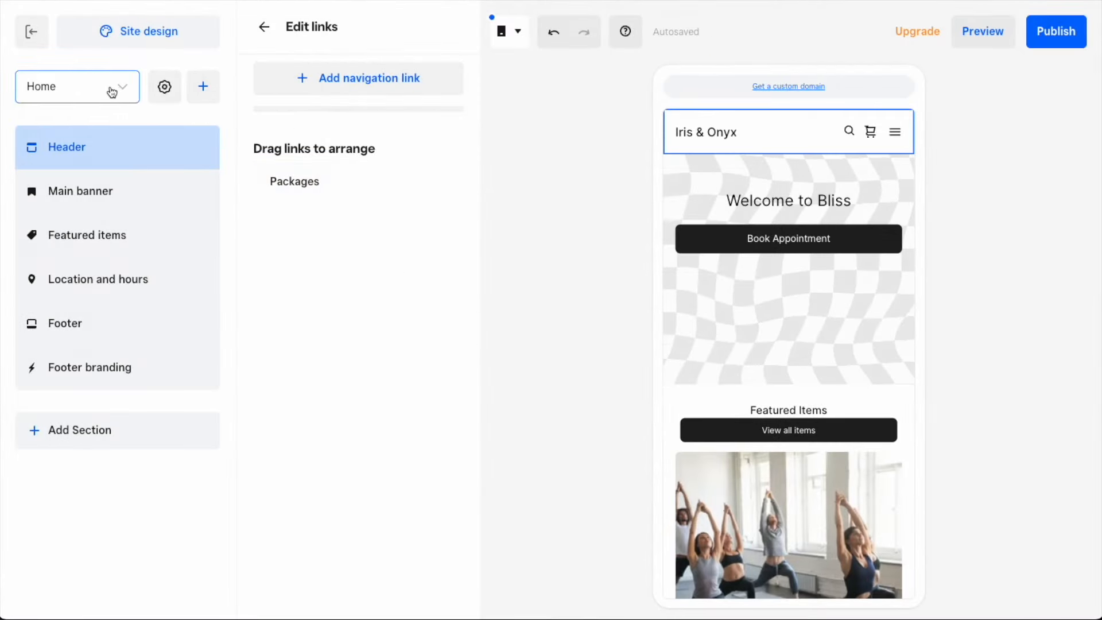
Switch the editor to the Appointments page
left_click(77, 86)
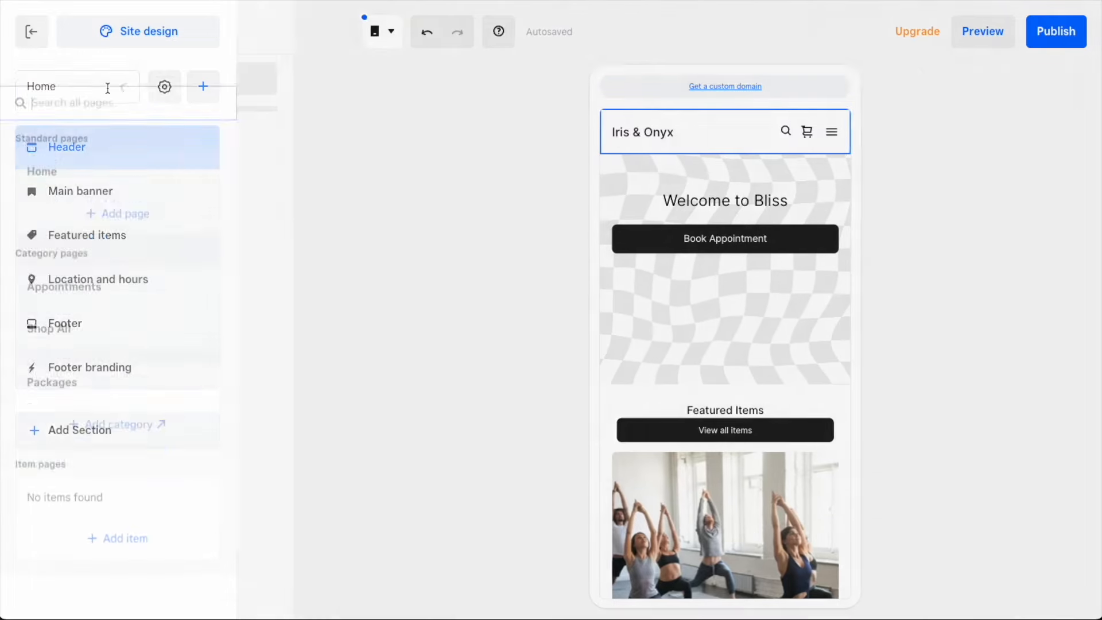
left_click(77, 86)
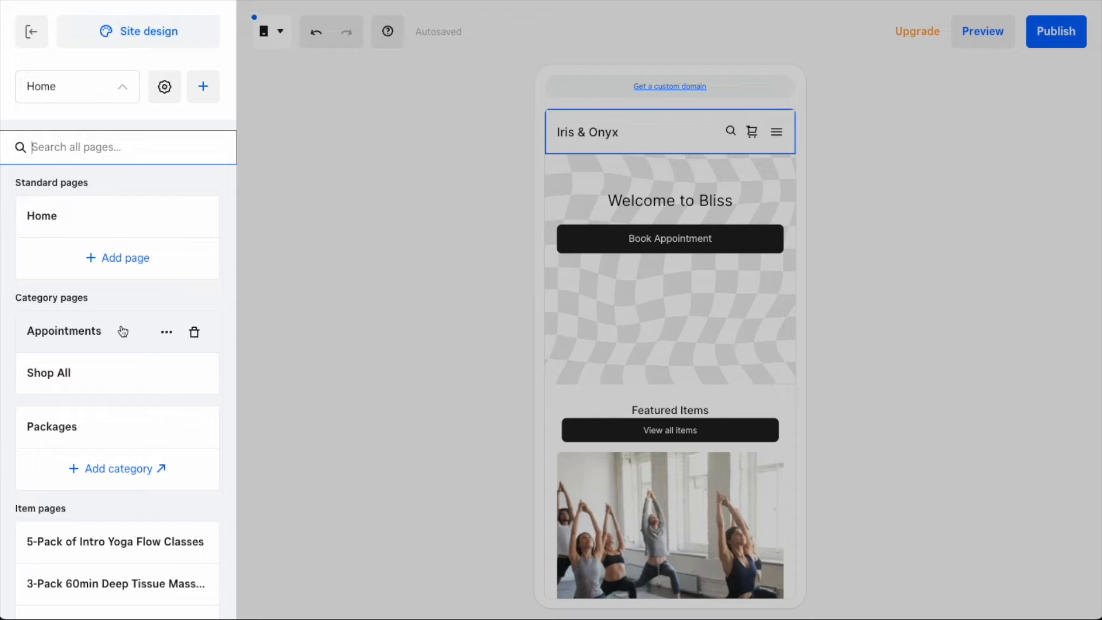
left_click(63, 330)
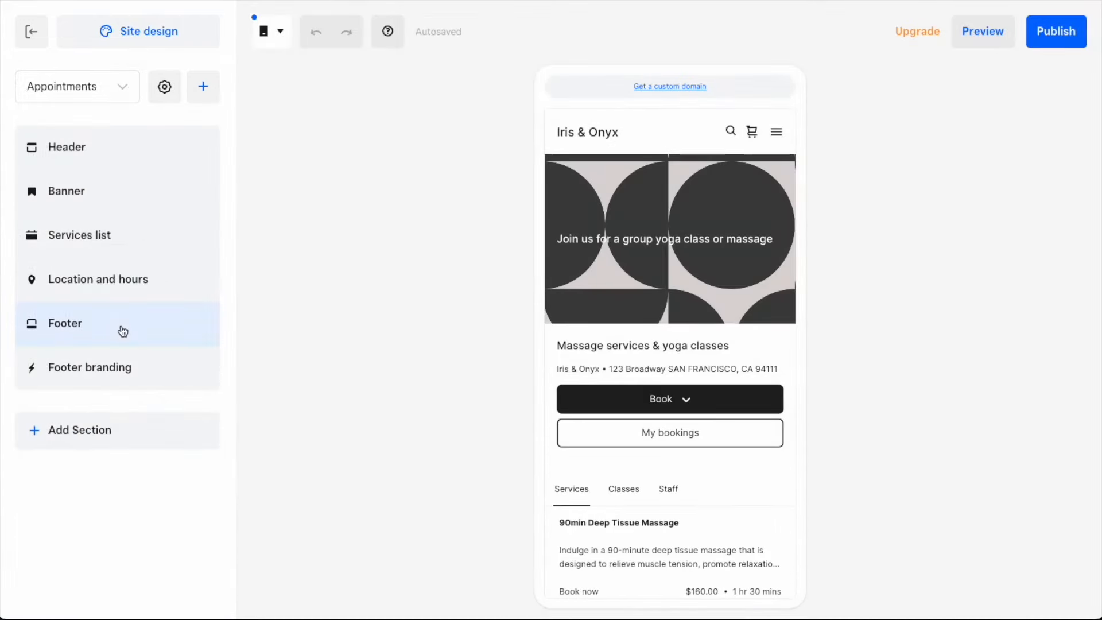
left_click(67, 190)
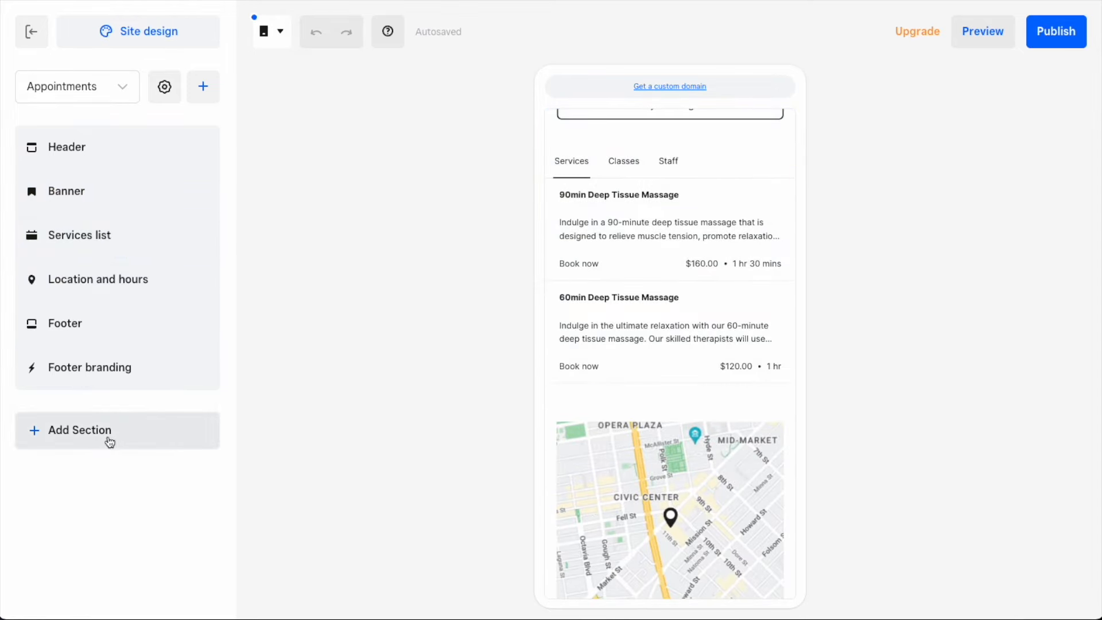
Add a Featured items section with the two-across carousel layout to the Appointments page
left_click(79, 429)
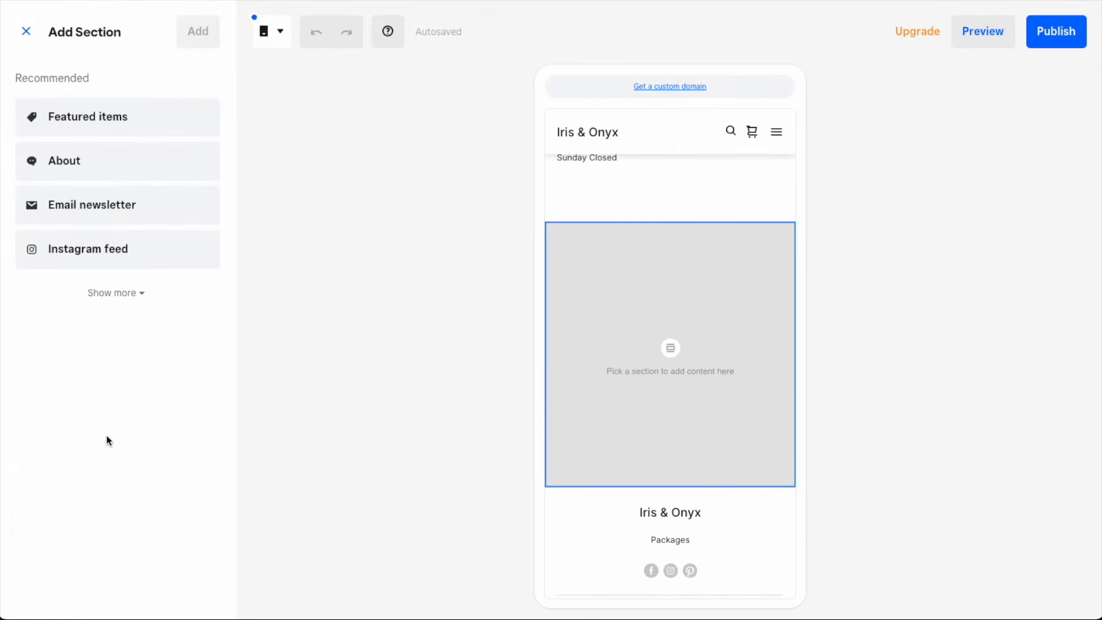
mouse_move(113, 117)
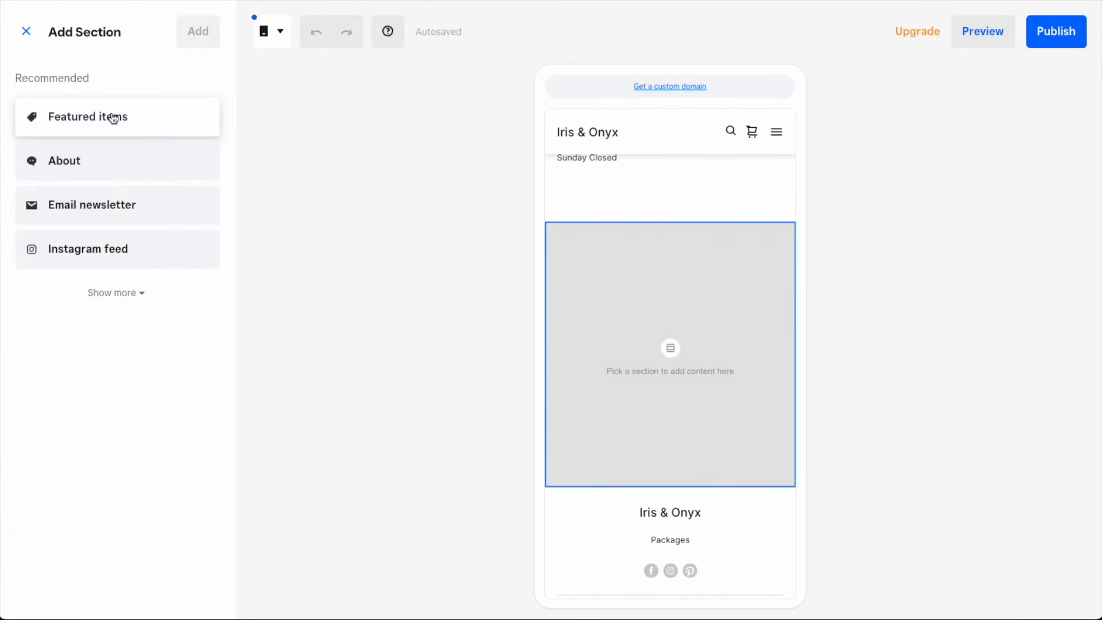
left_click(88, 117)
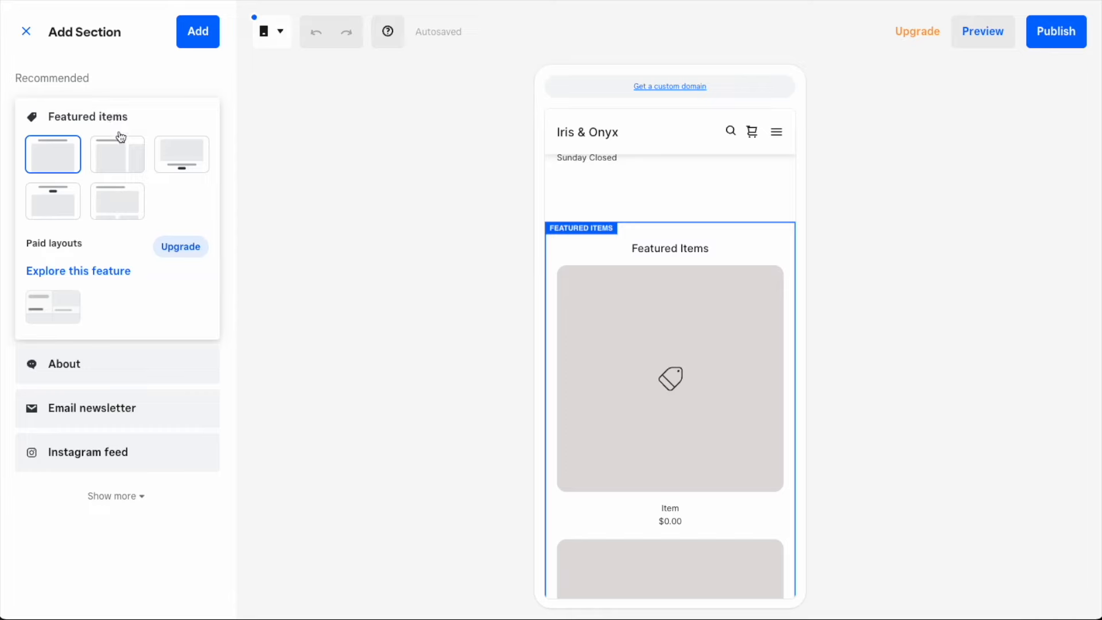
left_click(117, 152)
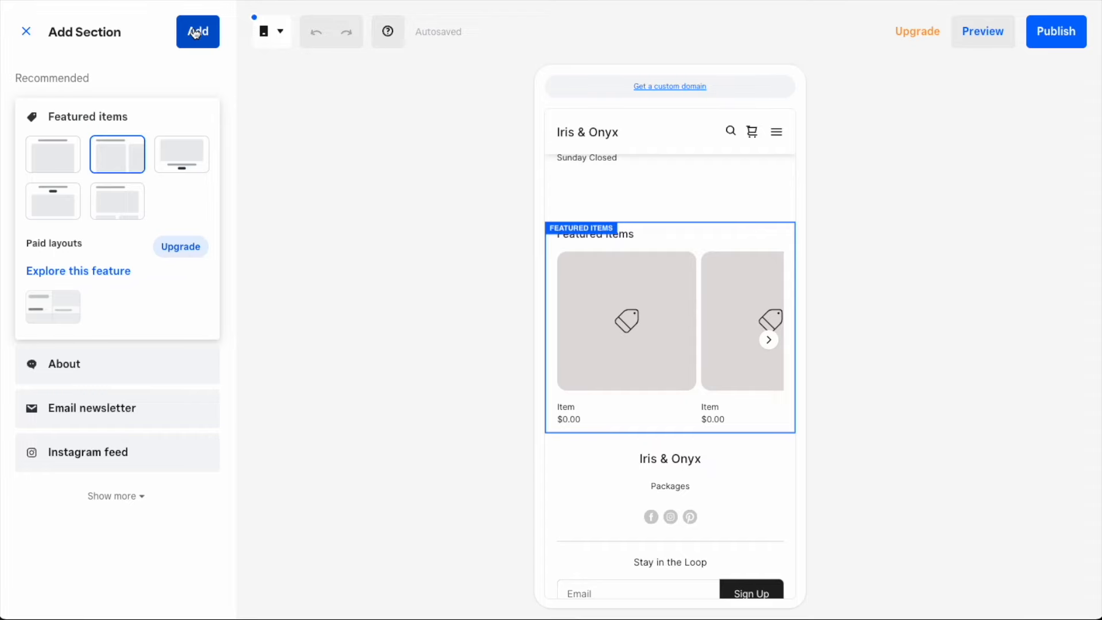
left_click(197, 32)
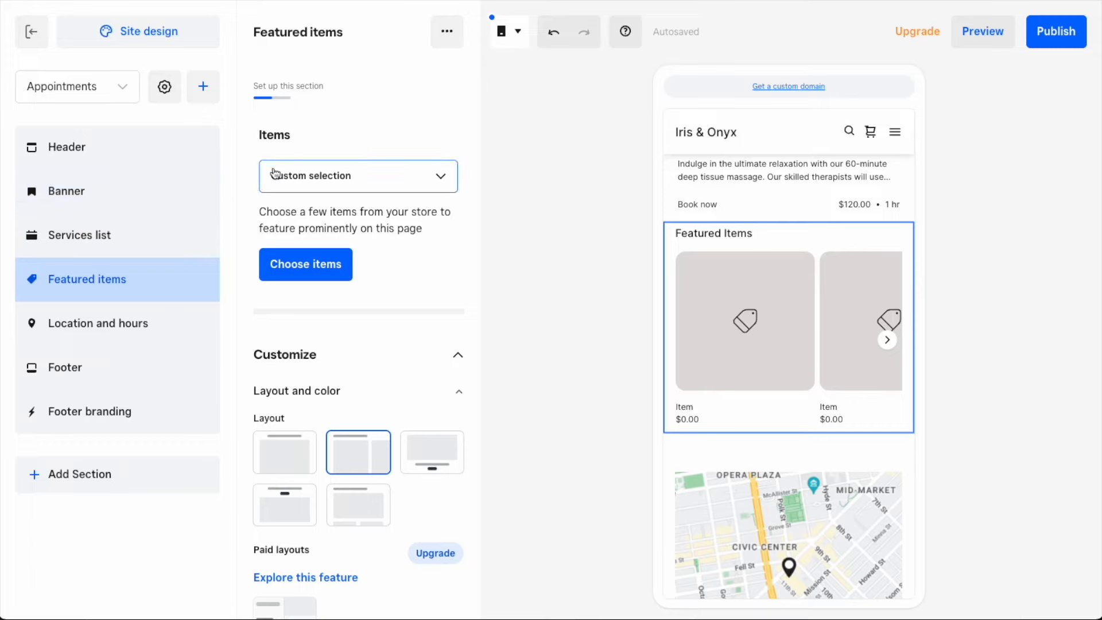
Feature all four packages in the section, save, and reorder them
left_click(305, 264)
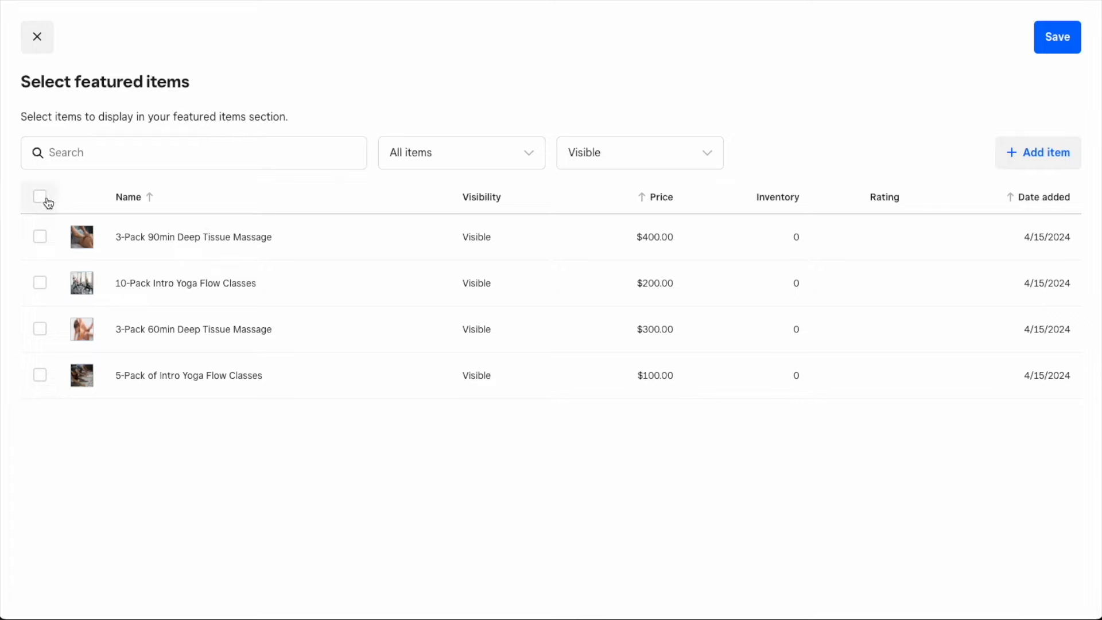
left_click(40, 196)
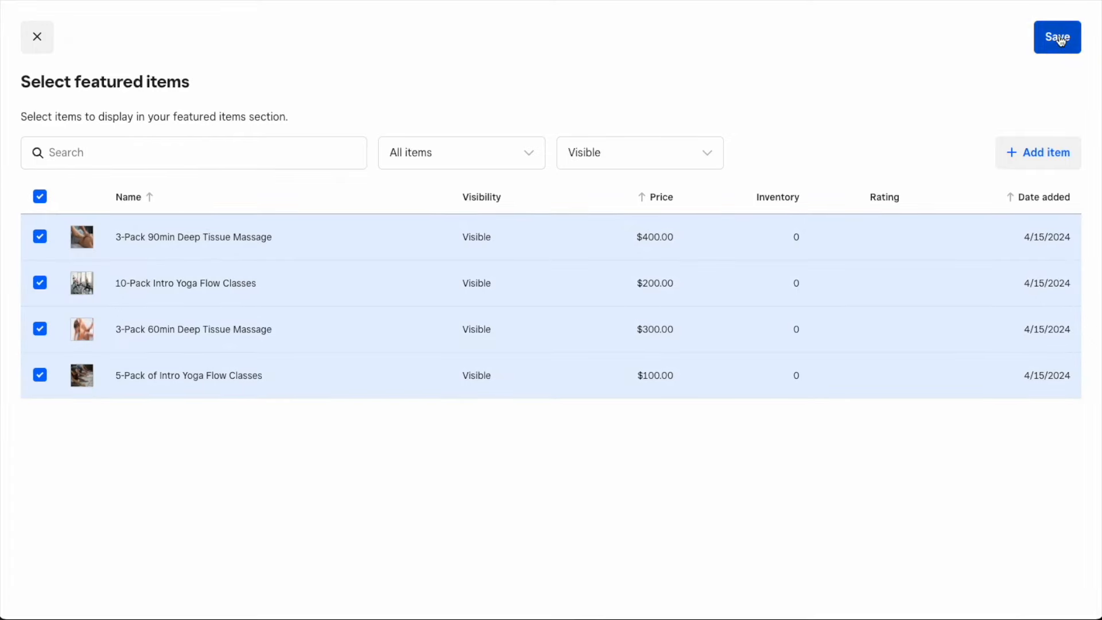
left_click(1055, 36)
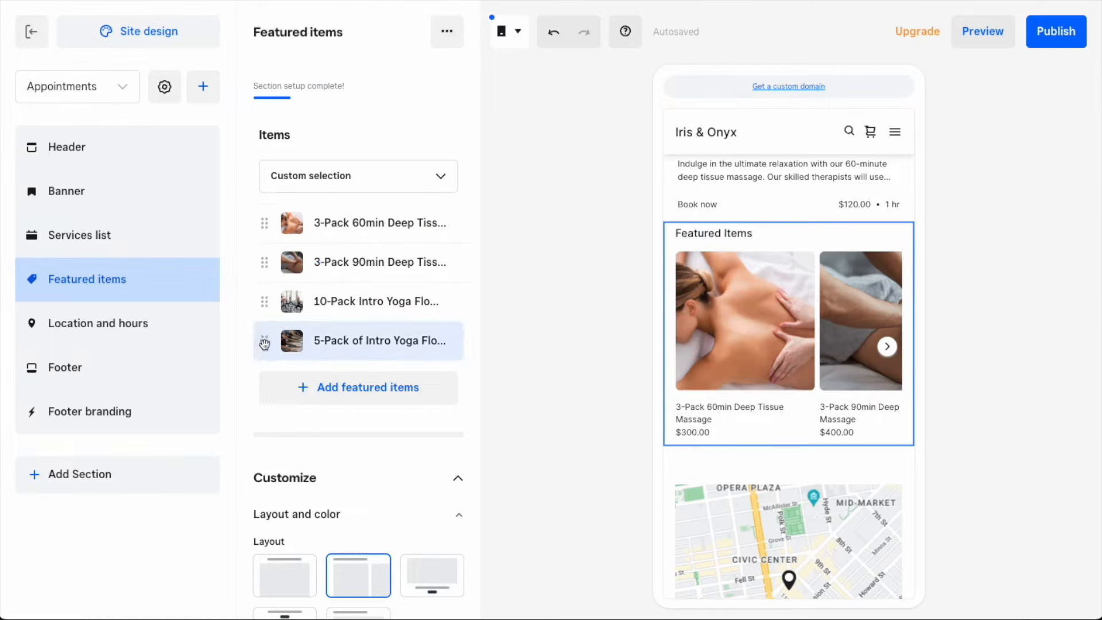
left_click_drag(264, 340, 269, 281)
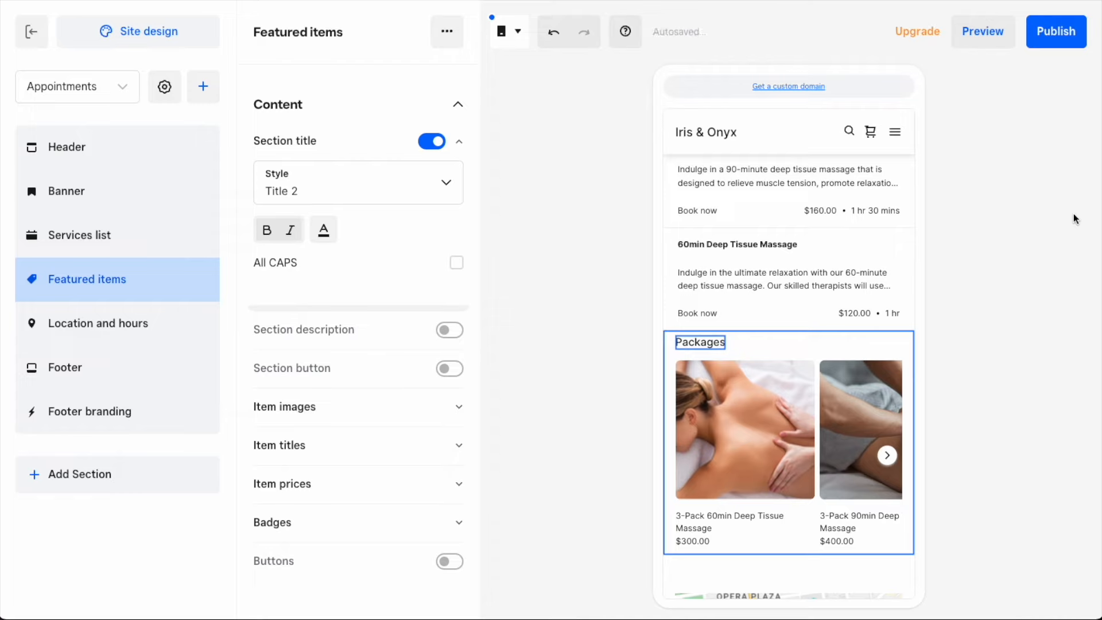
mouse_move(242, 235)
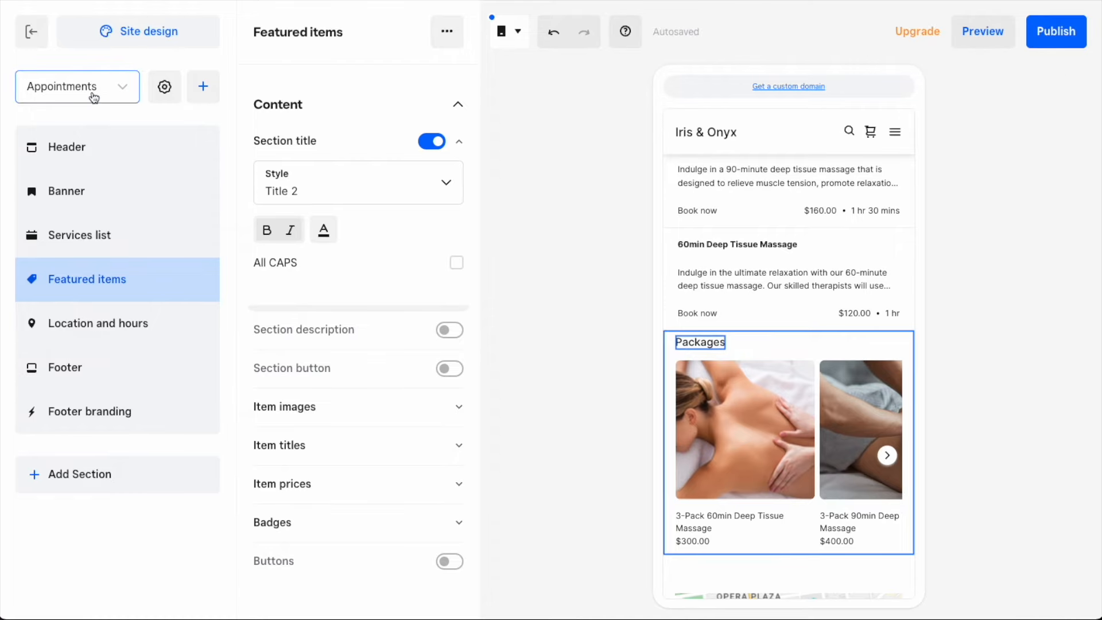
Make the Appointments page the homepage and preview the live site
left_click(77, 86)
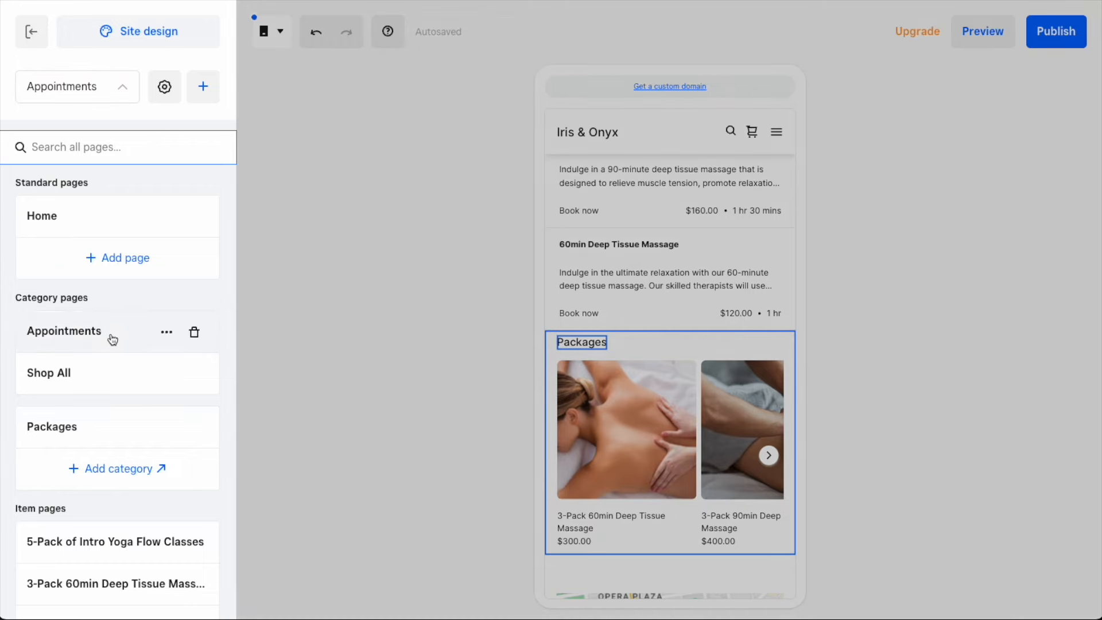
left_click(167, 331)
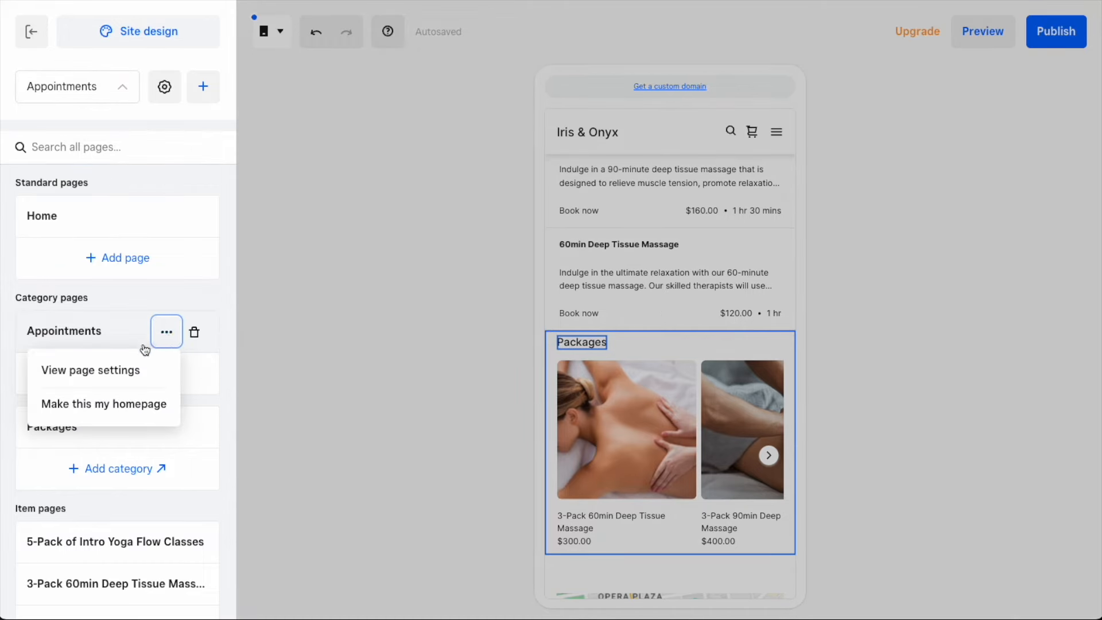
left_click(102, 403)
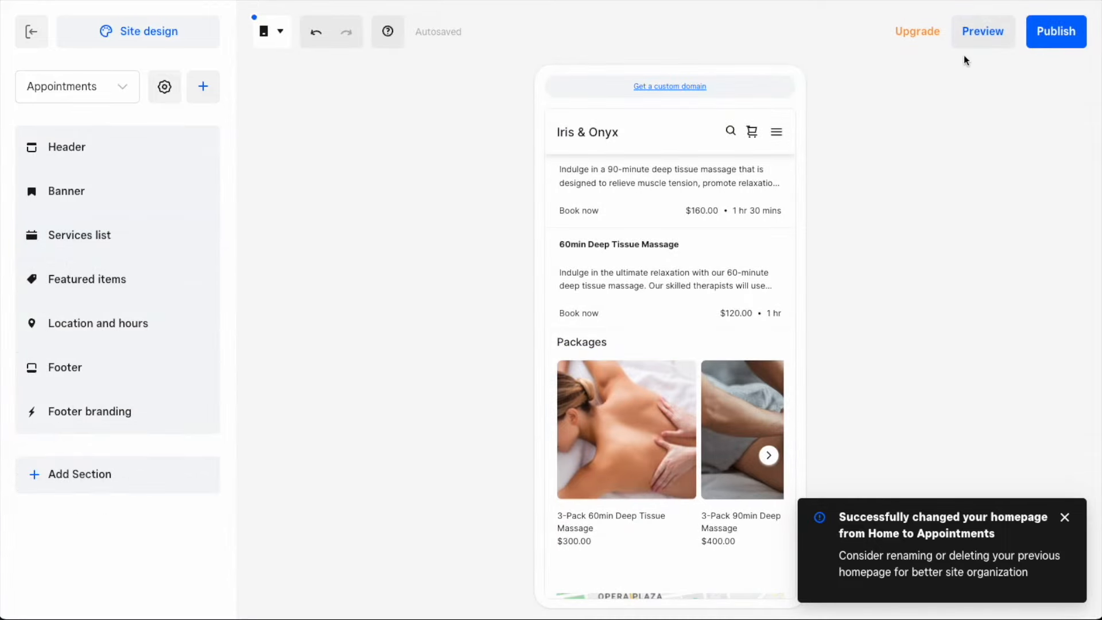
left_click(1056, 32)
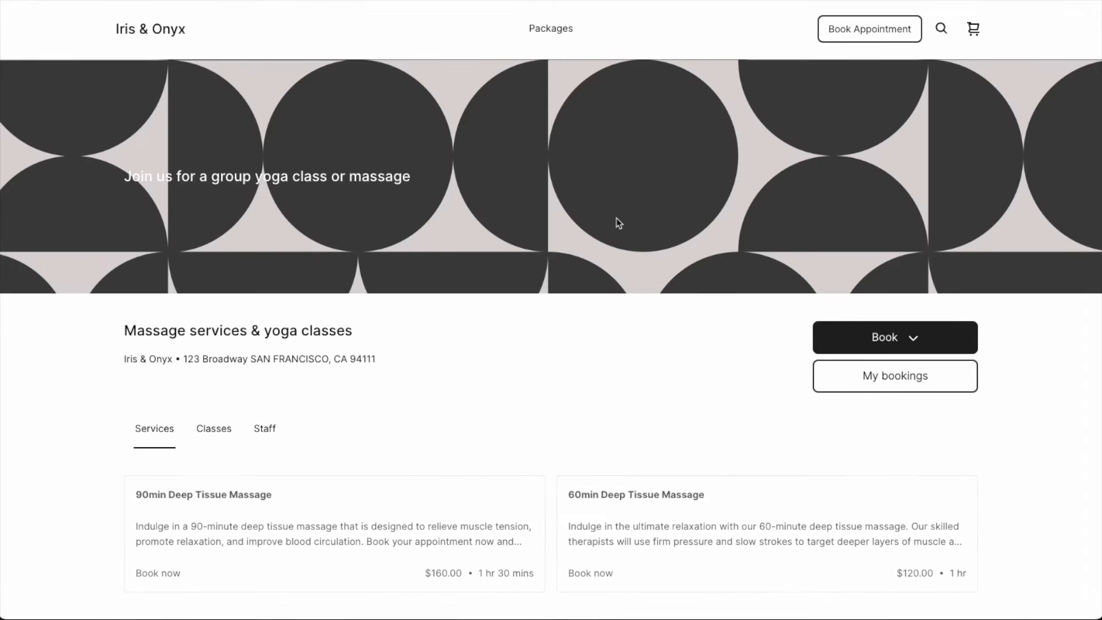
Locate the 3-Pack 60min Deep Tissue Massage in Packages and add it to the cart
scroll("down", 3)
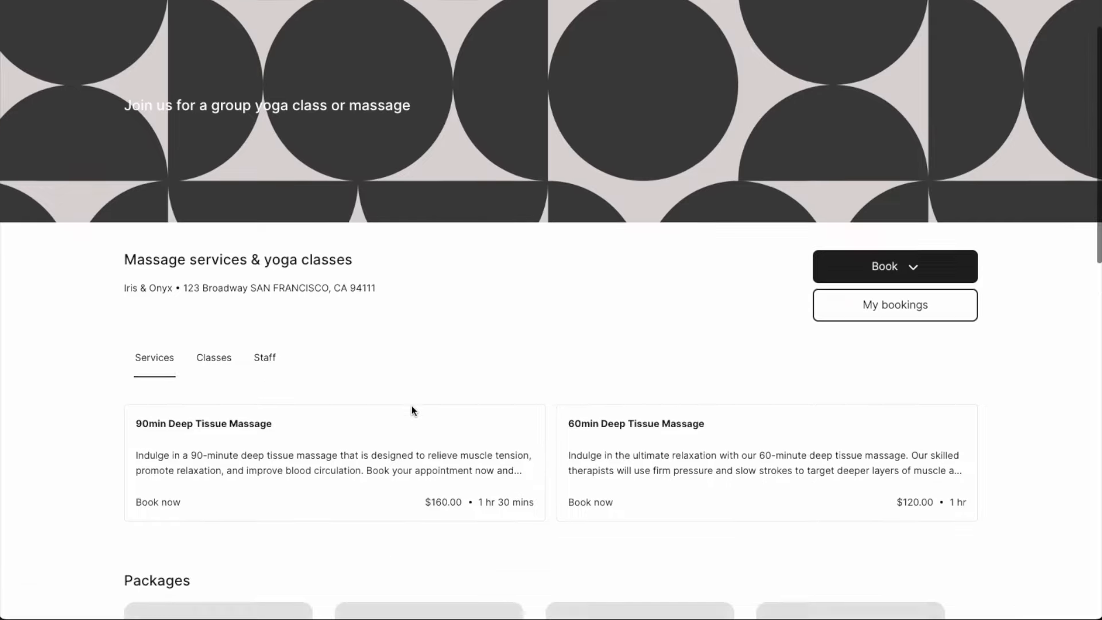
scroll("down", 3)
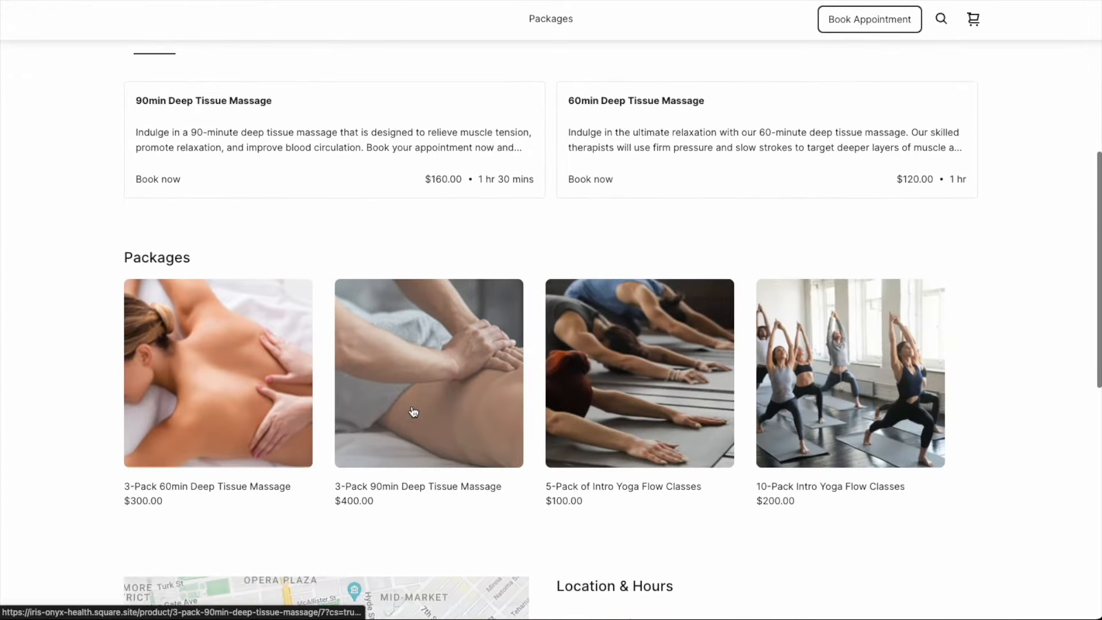
scroll("down", 3)
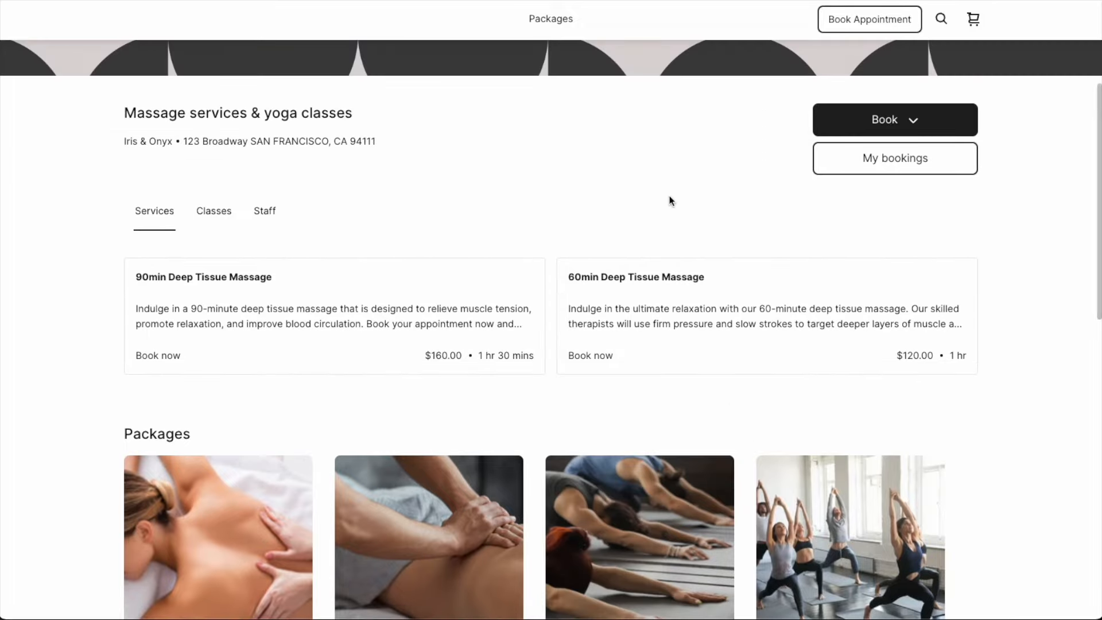
mouse_move(537, 5)
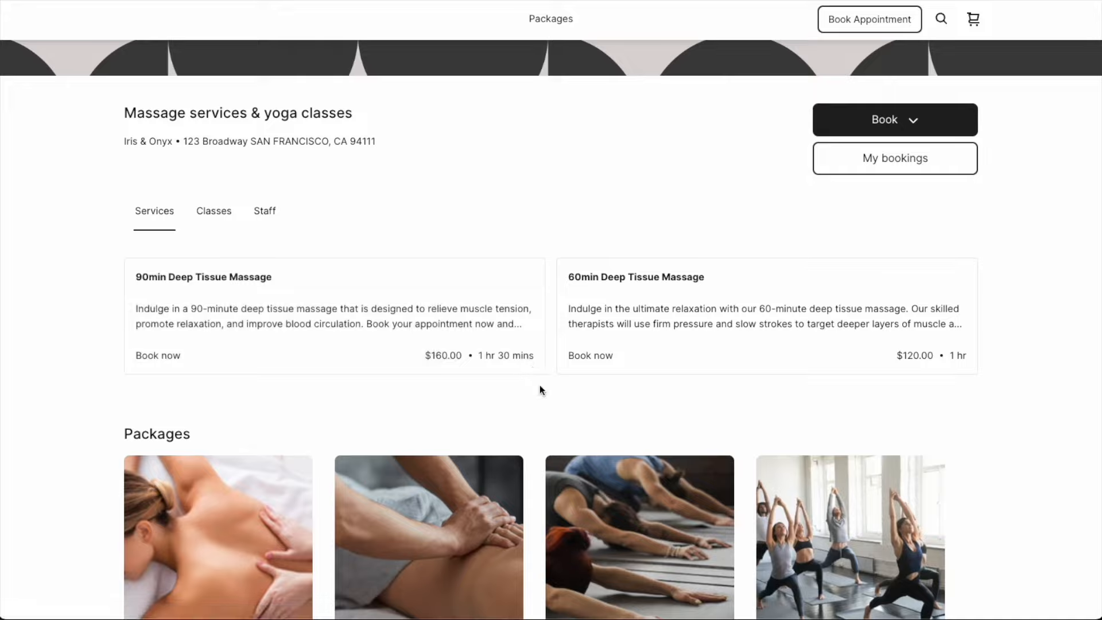
scroll("down", 3)
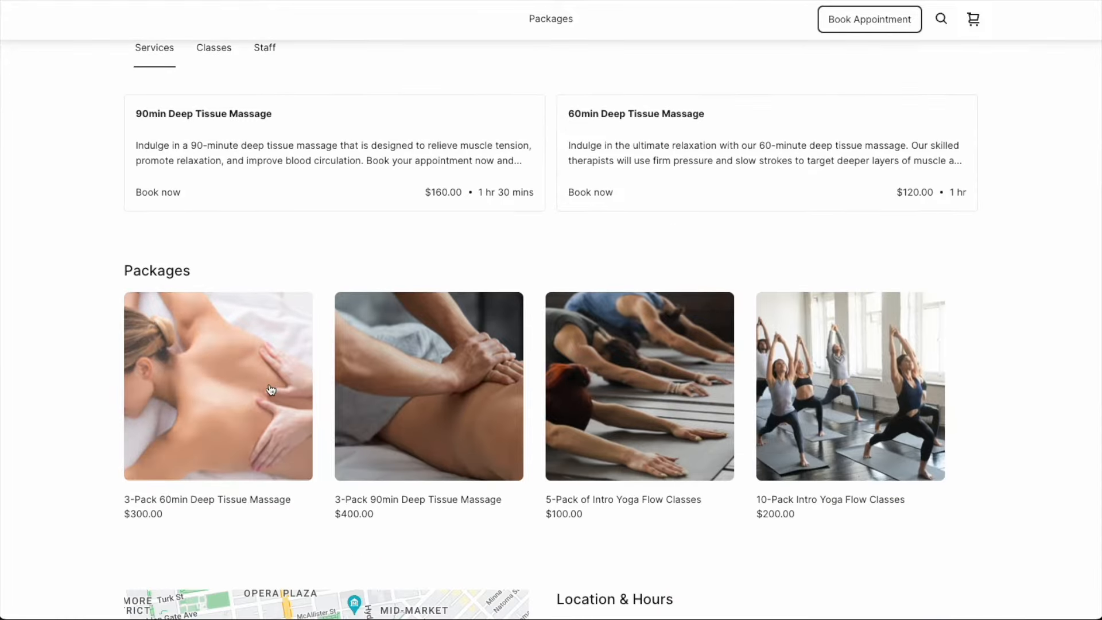
left_click(217, 386)
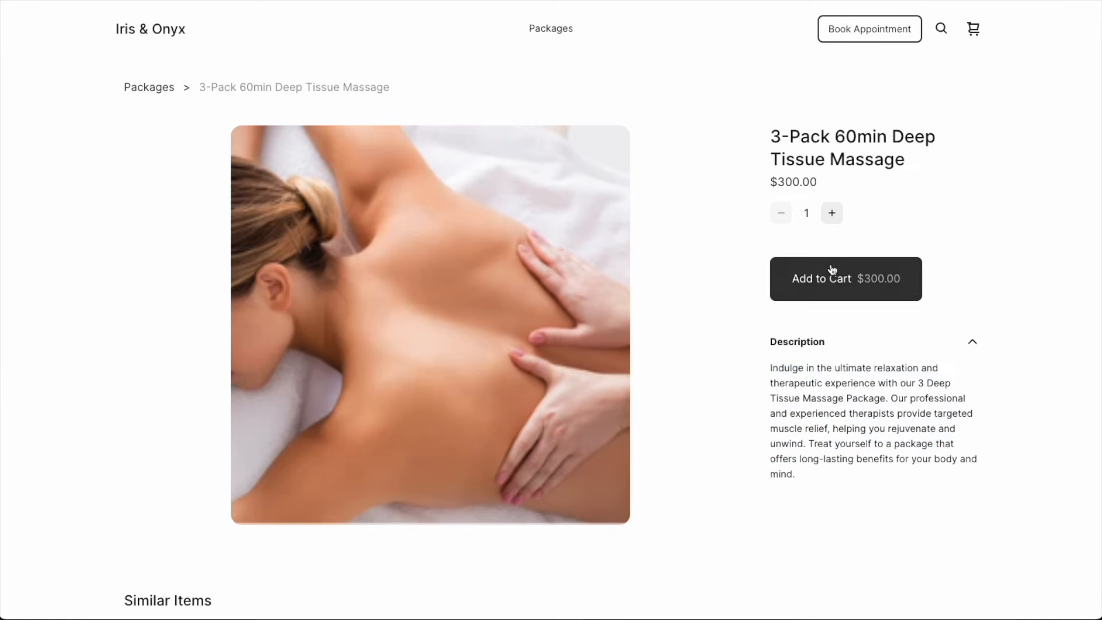
left_click(846, 278)
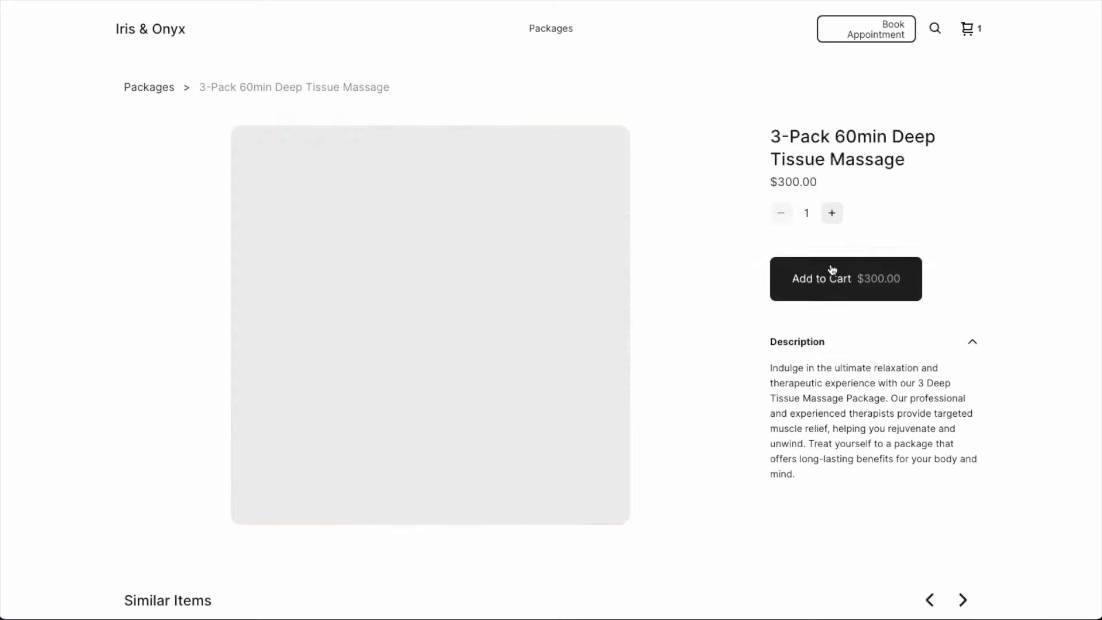
Continue from the cart to the $300.00 payment page
left_click(845, 277)
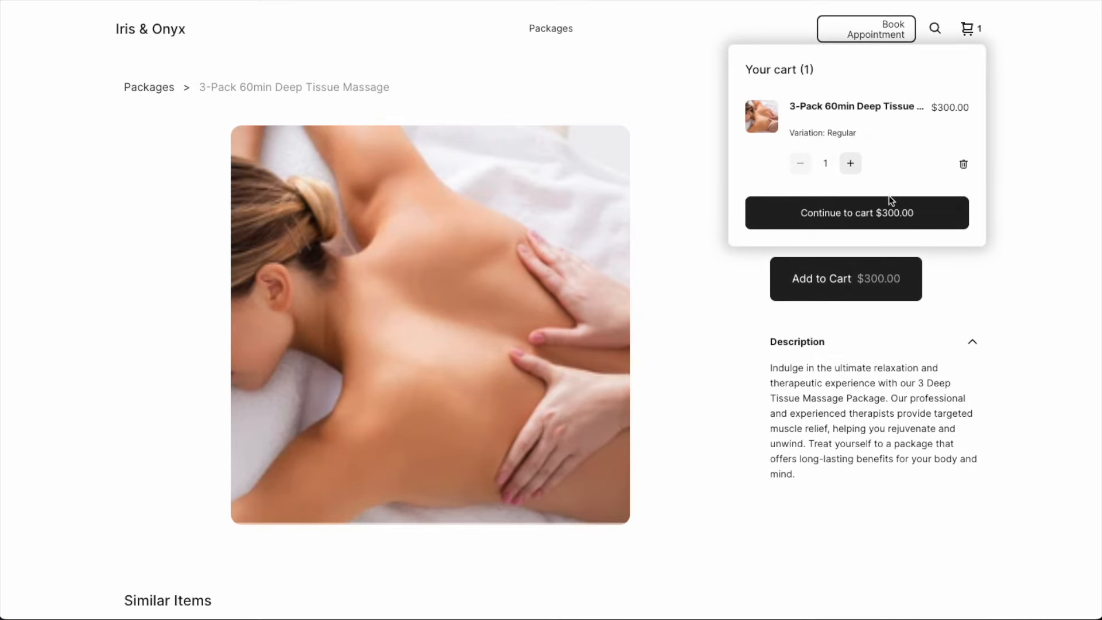
left_click(856, 212)
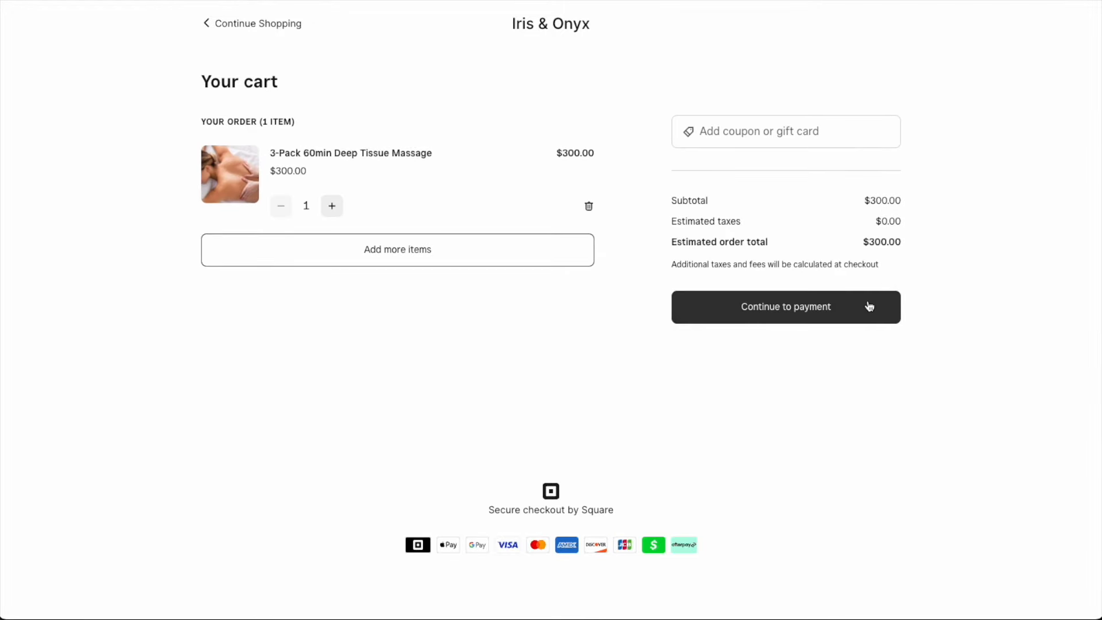
left_click(785, 306)
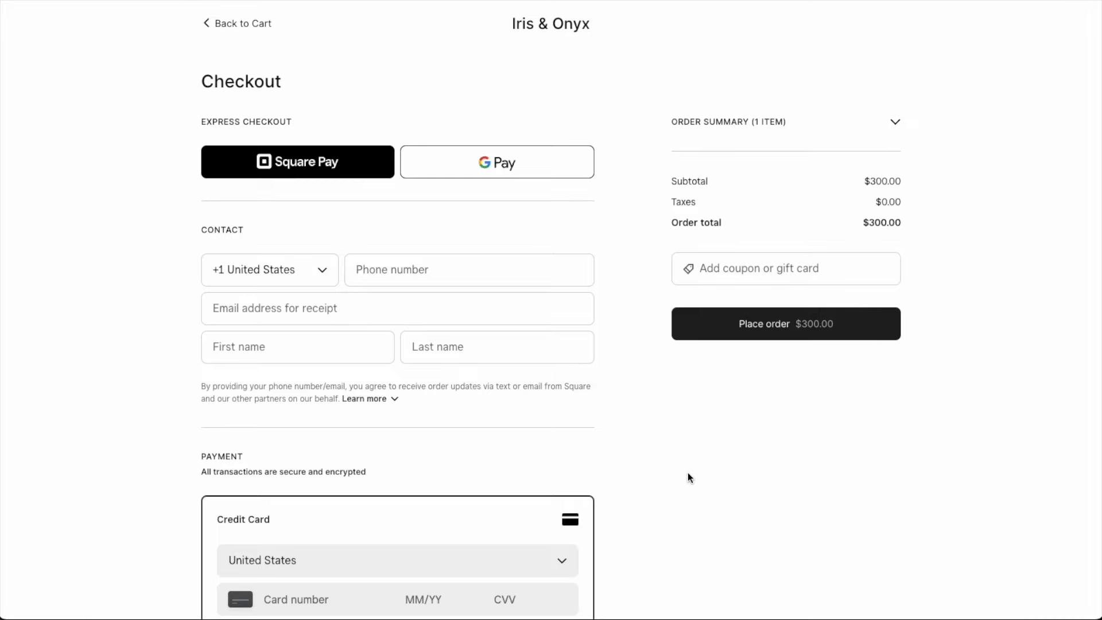
scroll("down", 3)
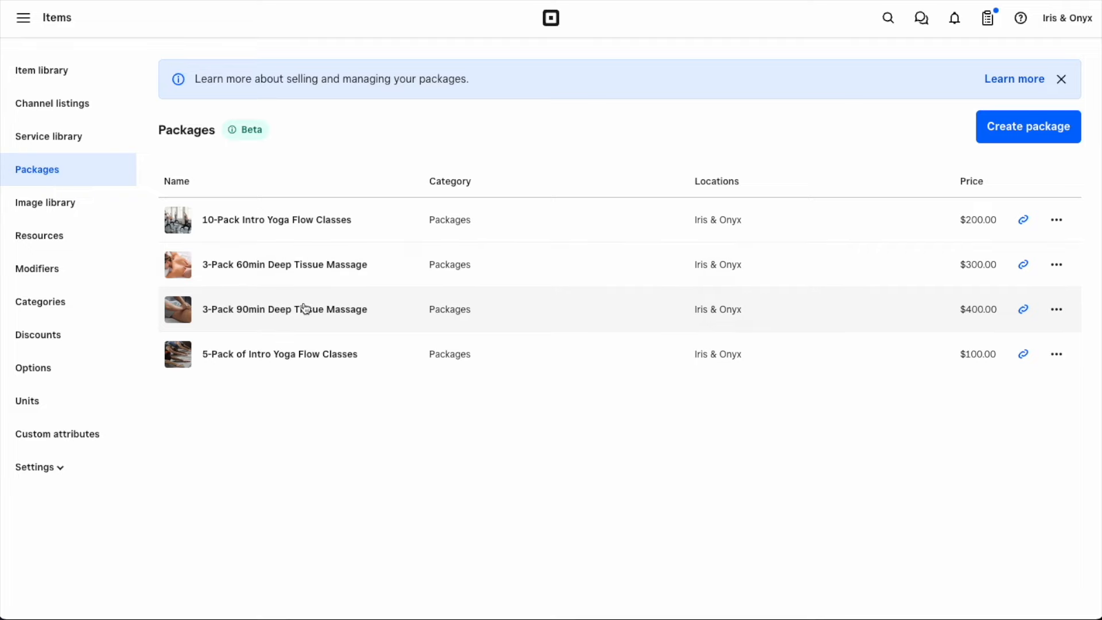
Open 3-Pack 90min Deep Tissue Massage for editing and reveal its Online Checkout payment link
left_click(284, 309)
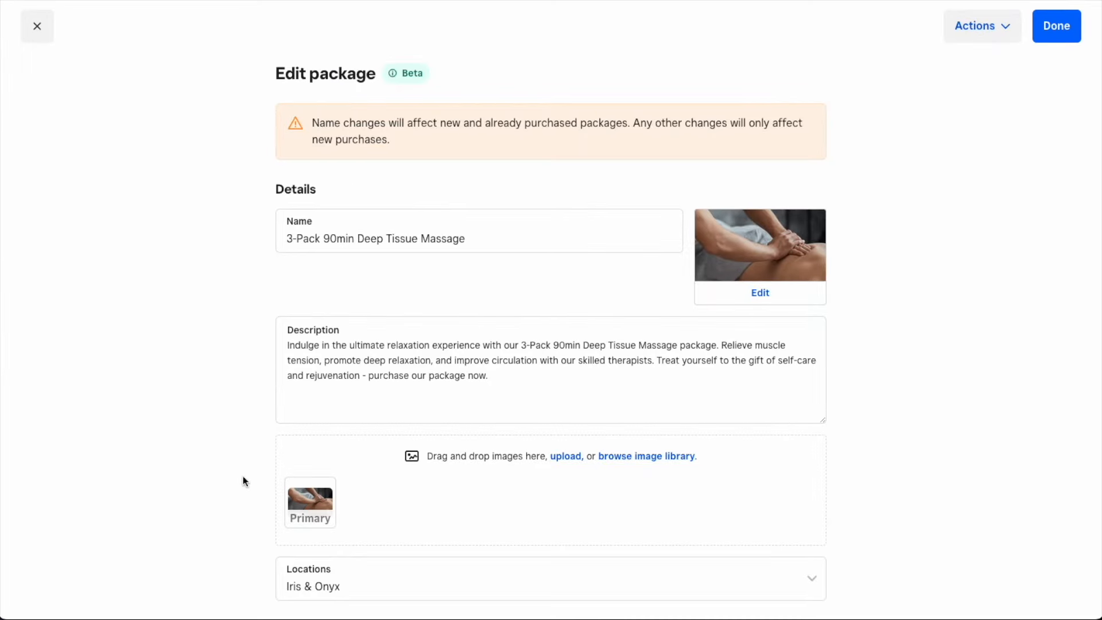
scroll("down", 3)
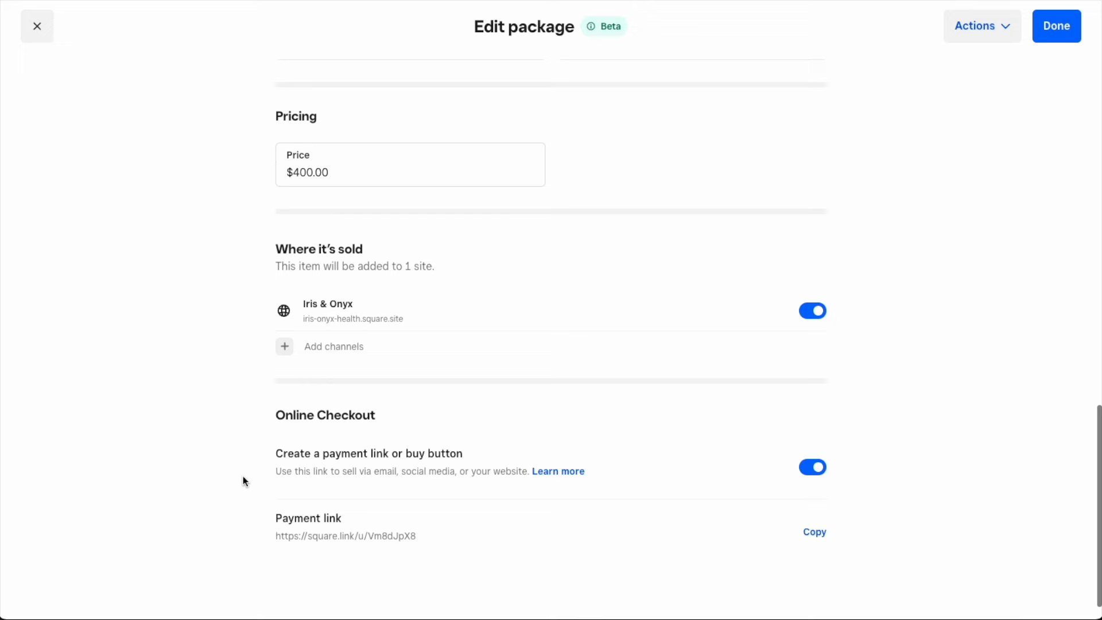
mouse_move(523, 536)
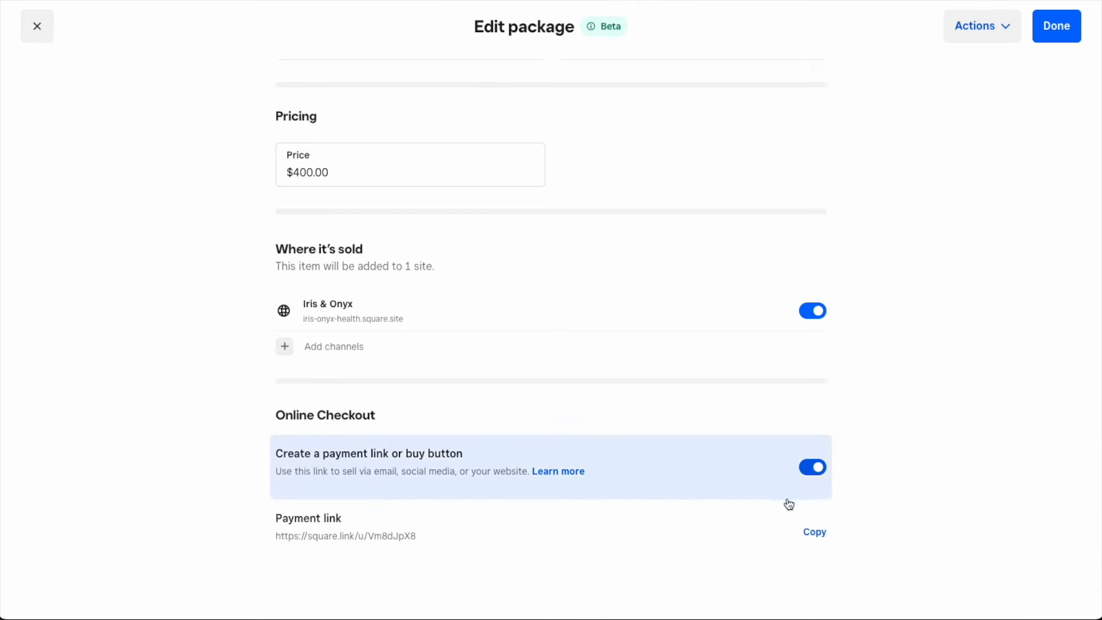
Share the 3-Pack 90min payment link via Messages, sending it by text to a selected customer
left_click(813, 531)
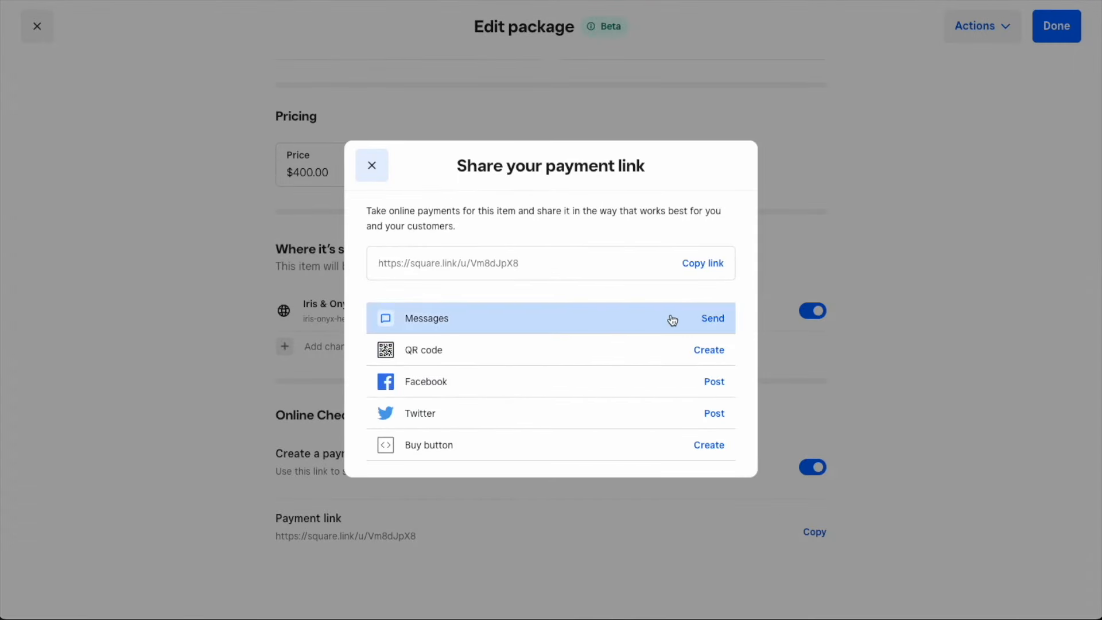
left_click(711, 317)
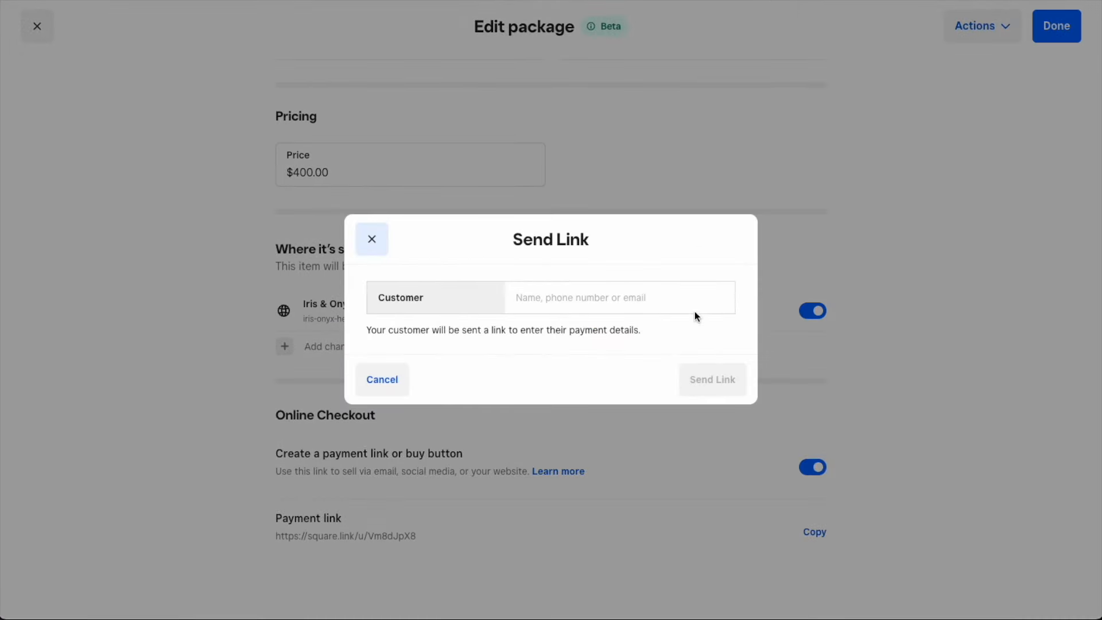
left_click(619, 296)
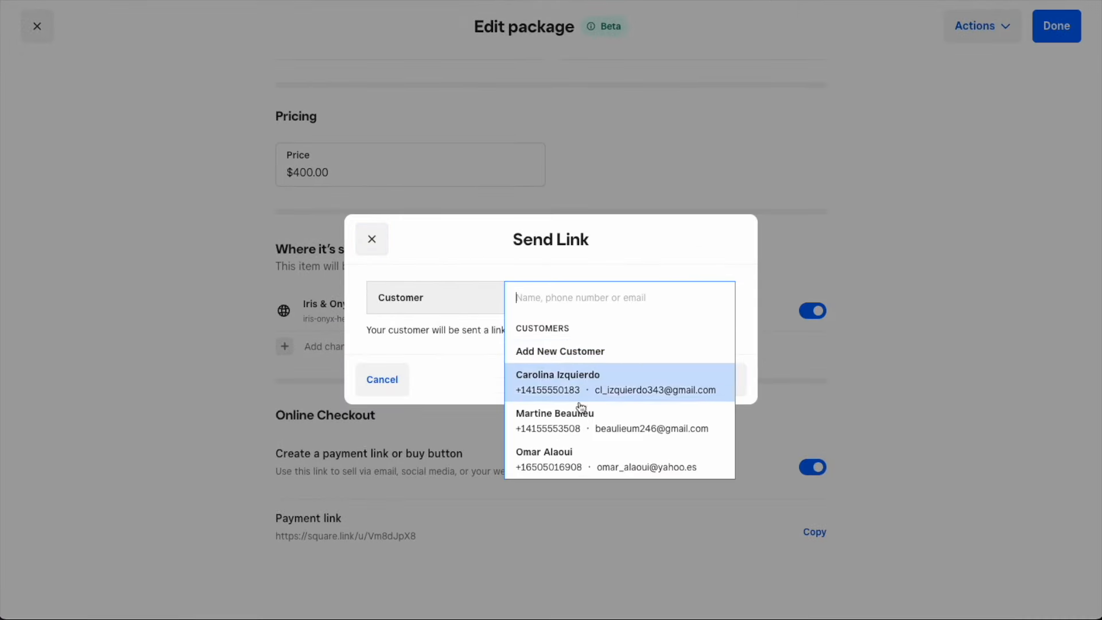
left_click(542, 459)
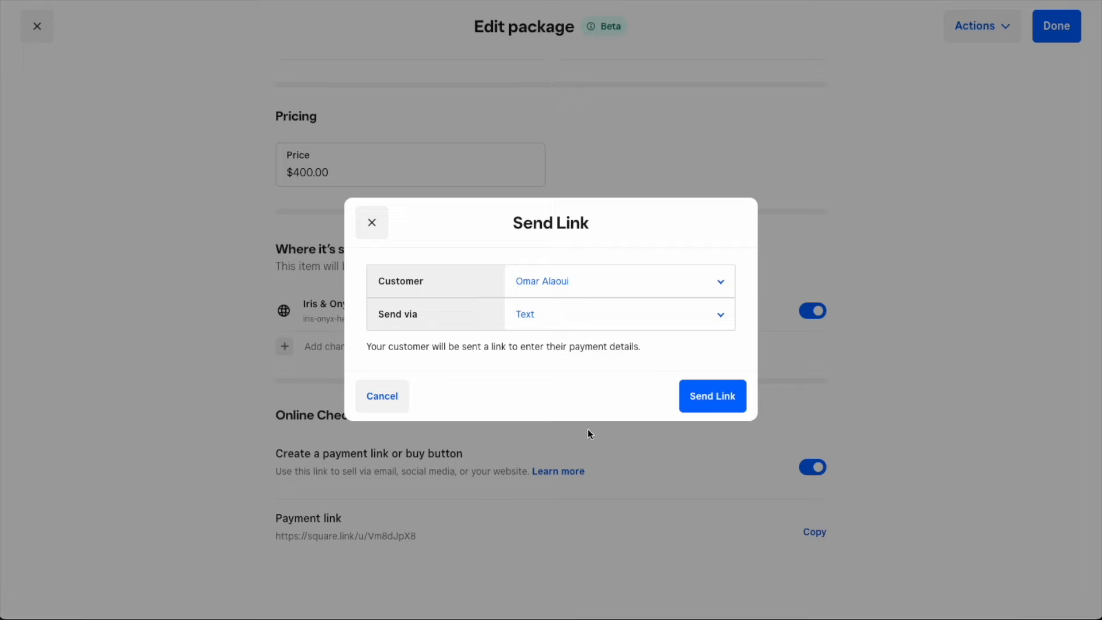
left_click(712, 396)
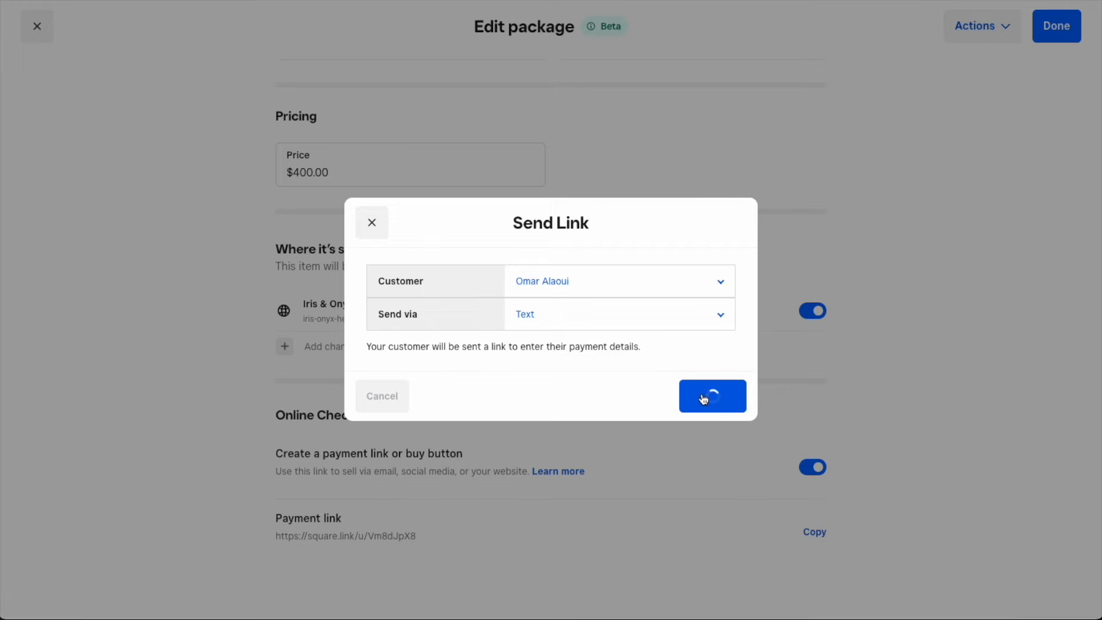
left_click(712, 396)
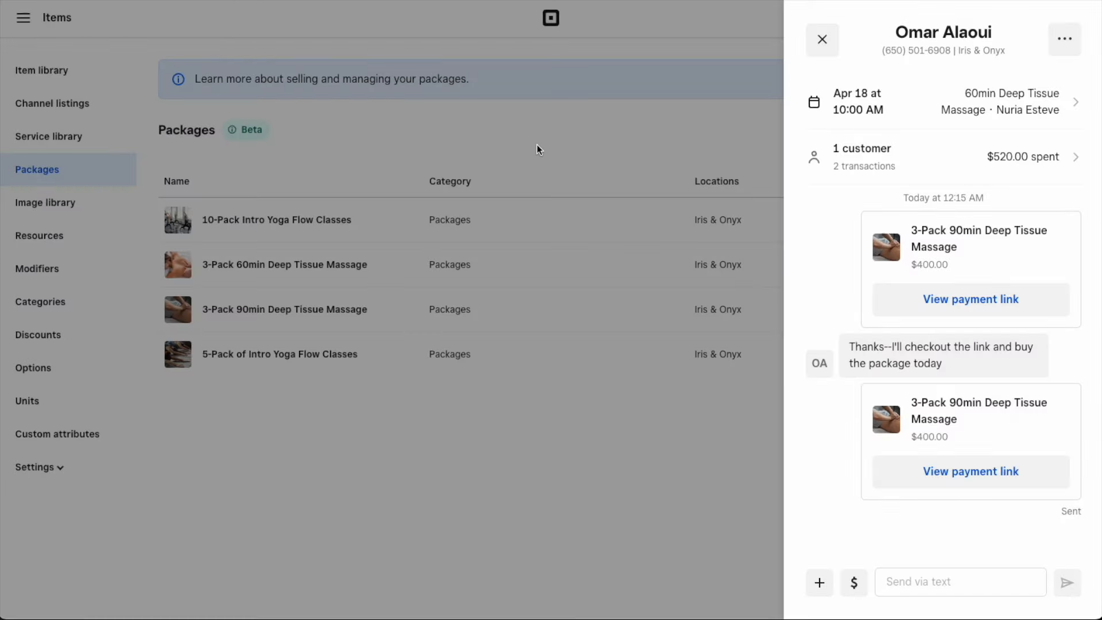
Send the customer a short follow-up text message in the conversation
left_click(960, 581)
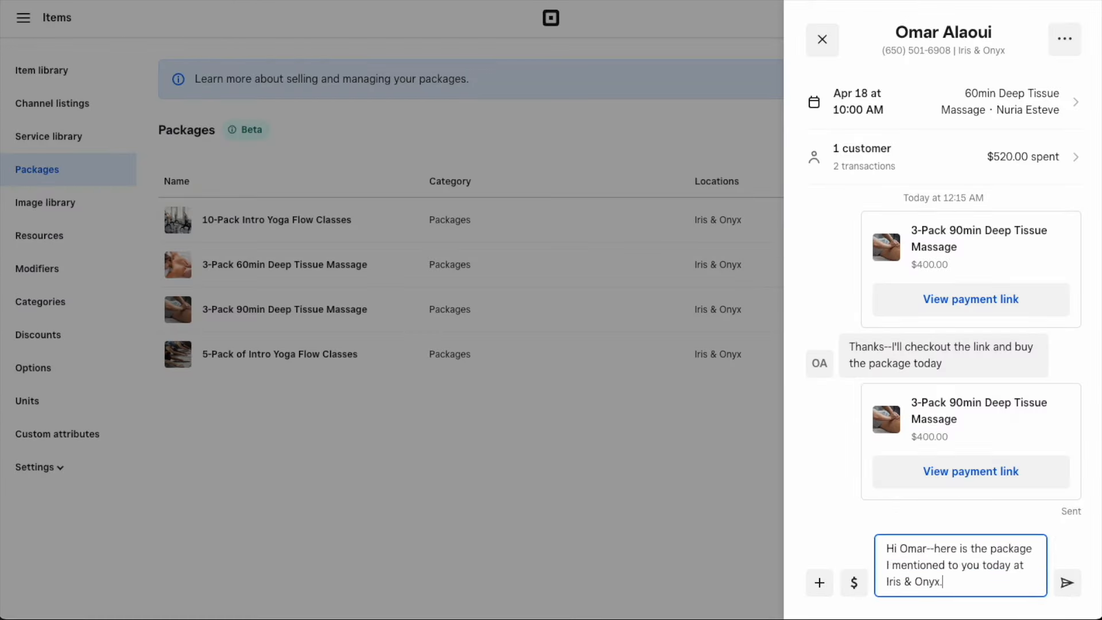
left_click(1065, 581)
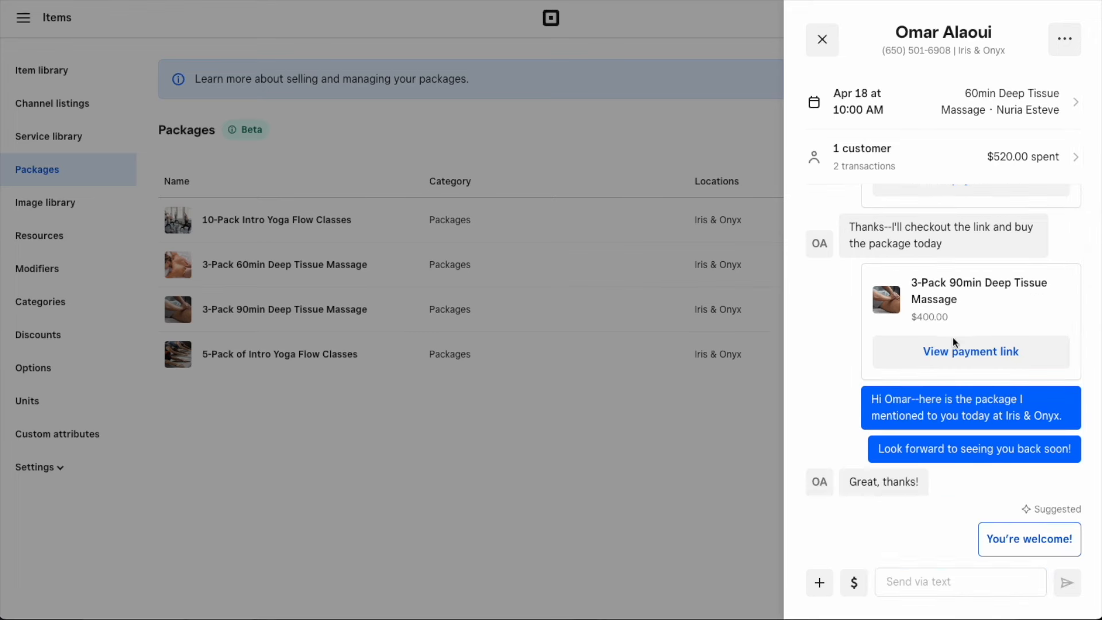
View the texted payment link page and continue to the $400.00 checkout payment form
left_click(970, 351)
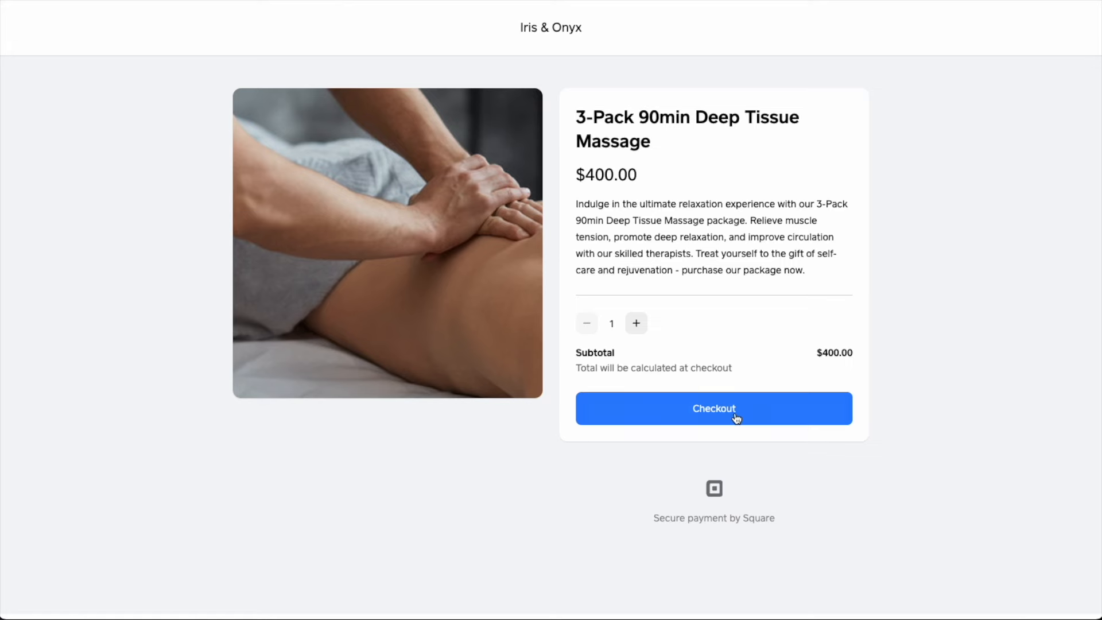
left_click(712, 408)
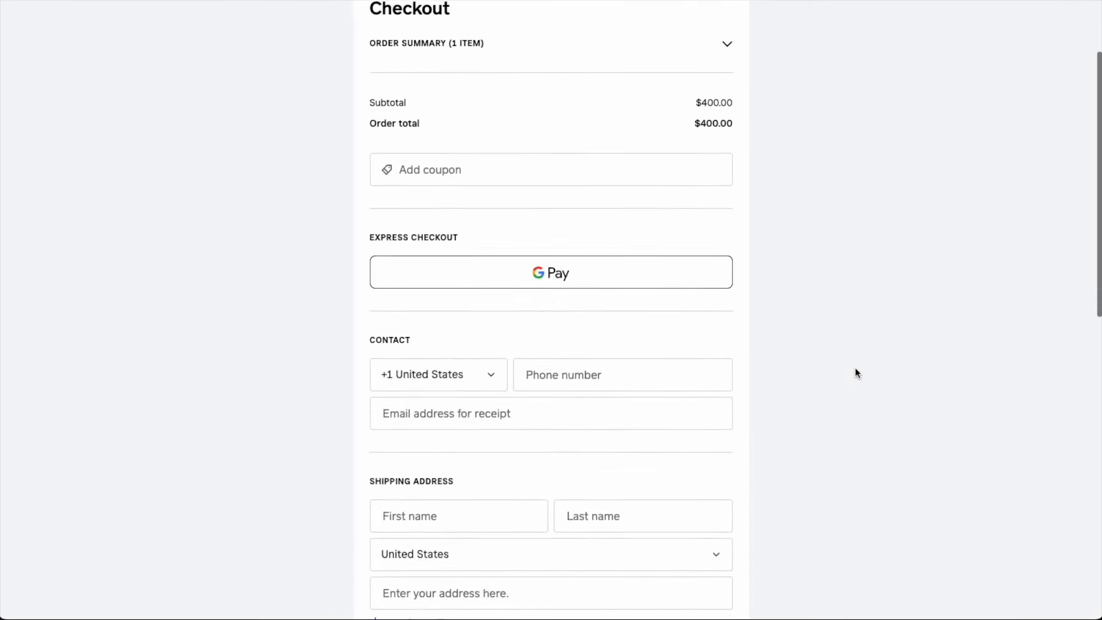
scroll("down", 3)
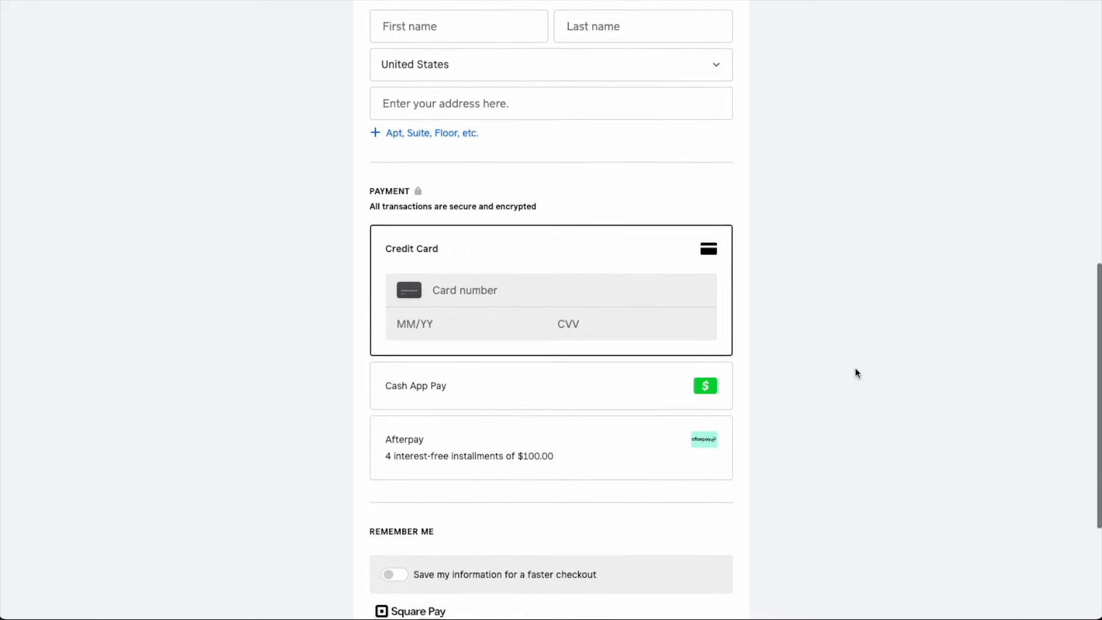
scroll("down", 3)
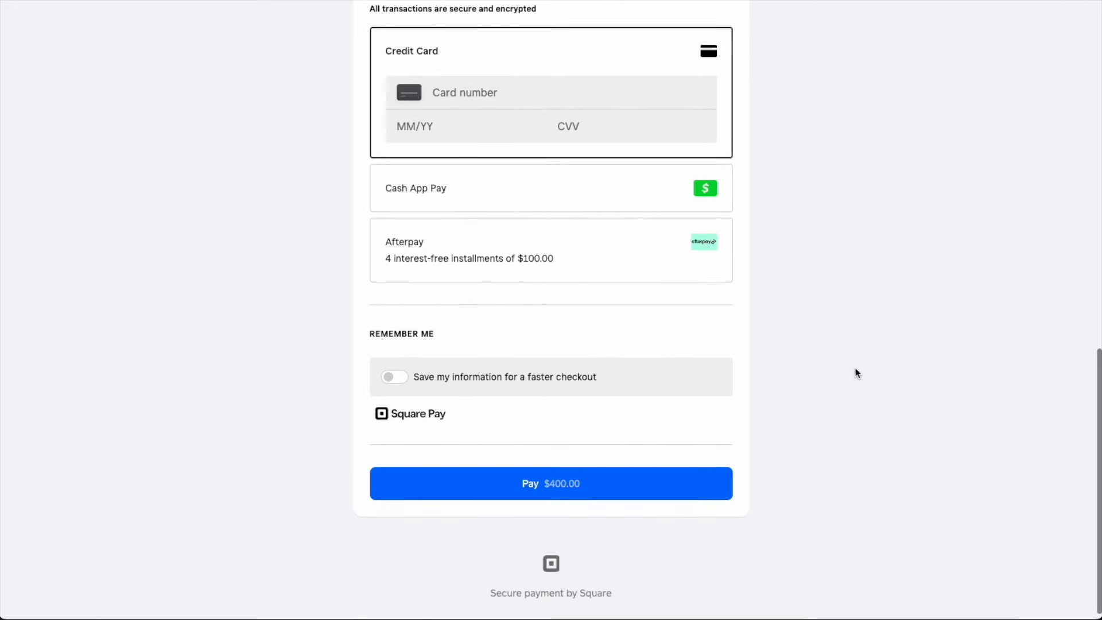